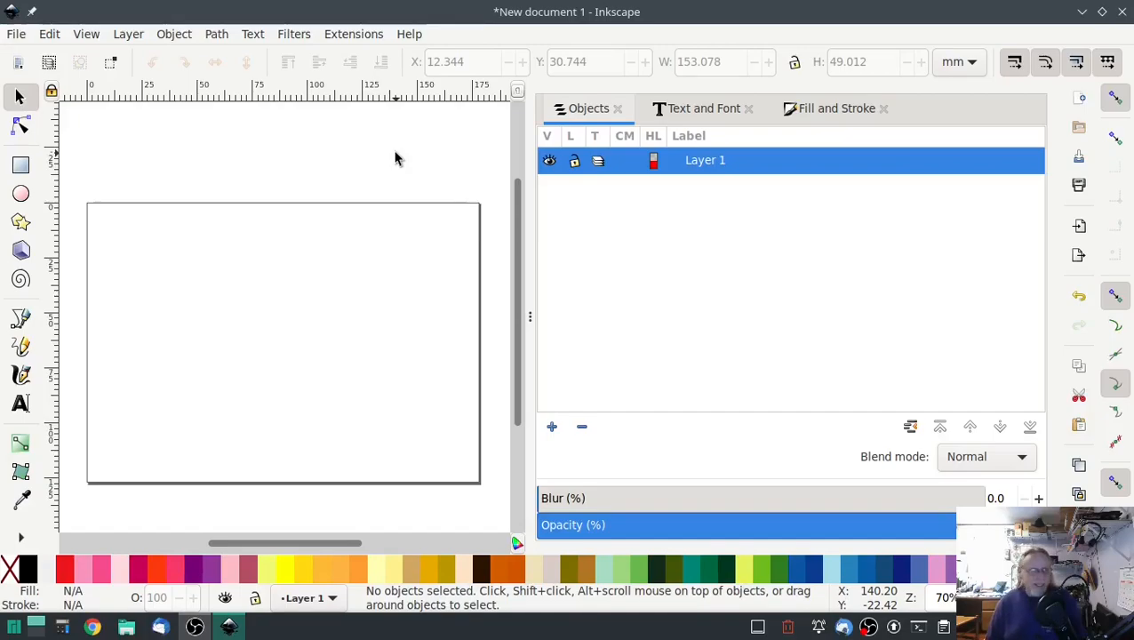
pyautogui.moveTo(355, 160)
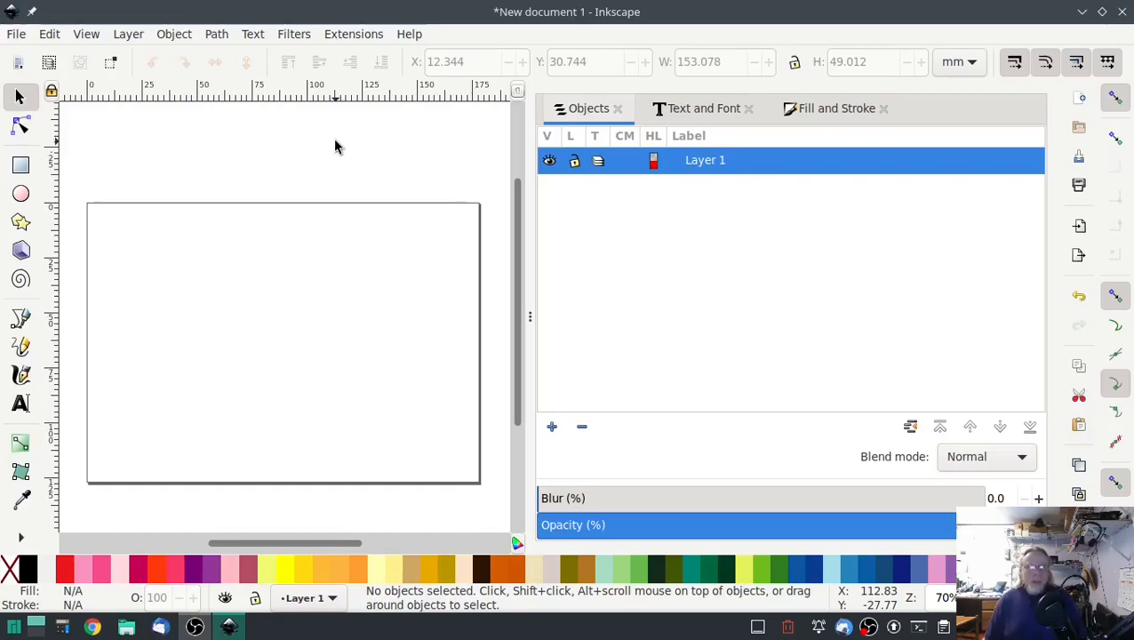
pyautogui.moveTo(361, 169)
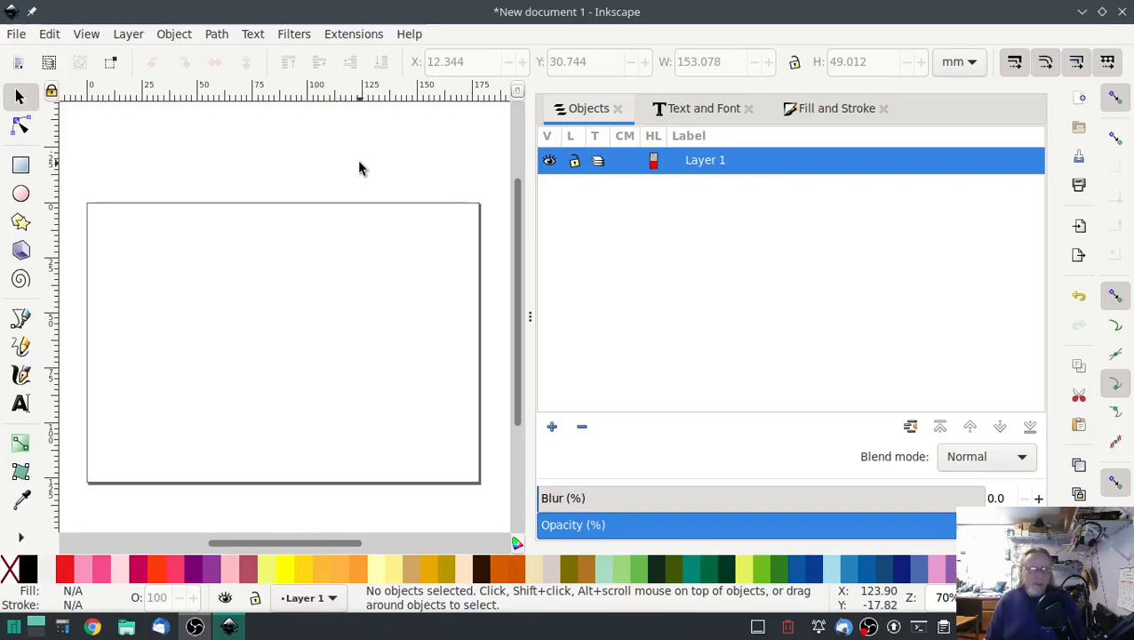
pyautogui.moveTo(351, 173)
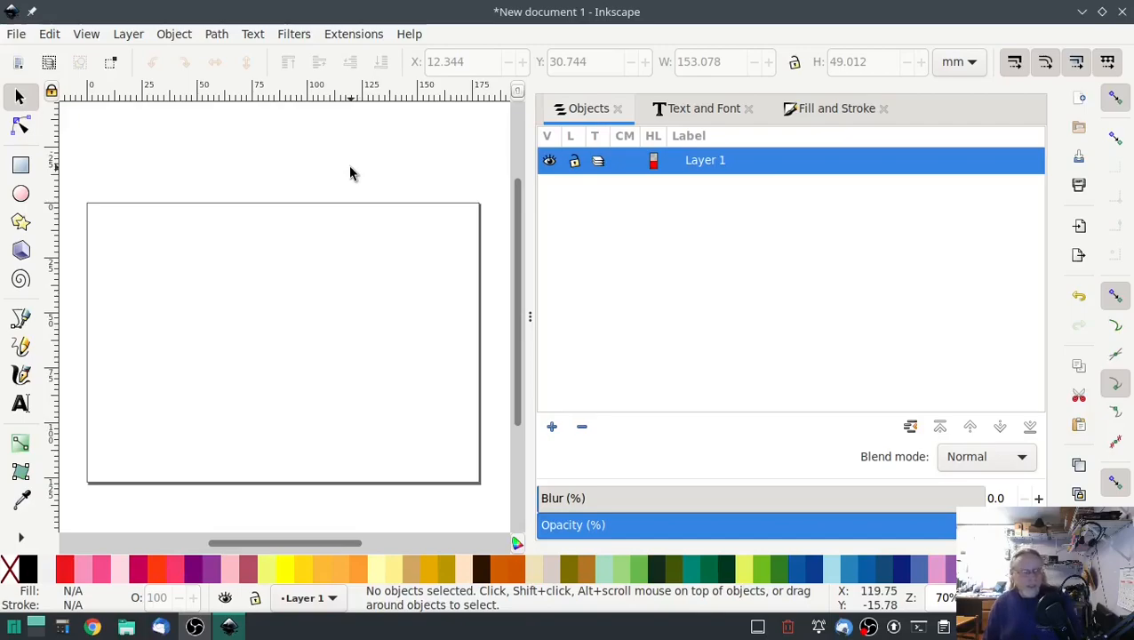
pyautogui.moveTo(344, 145)
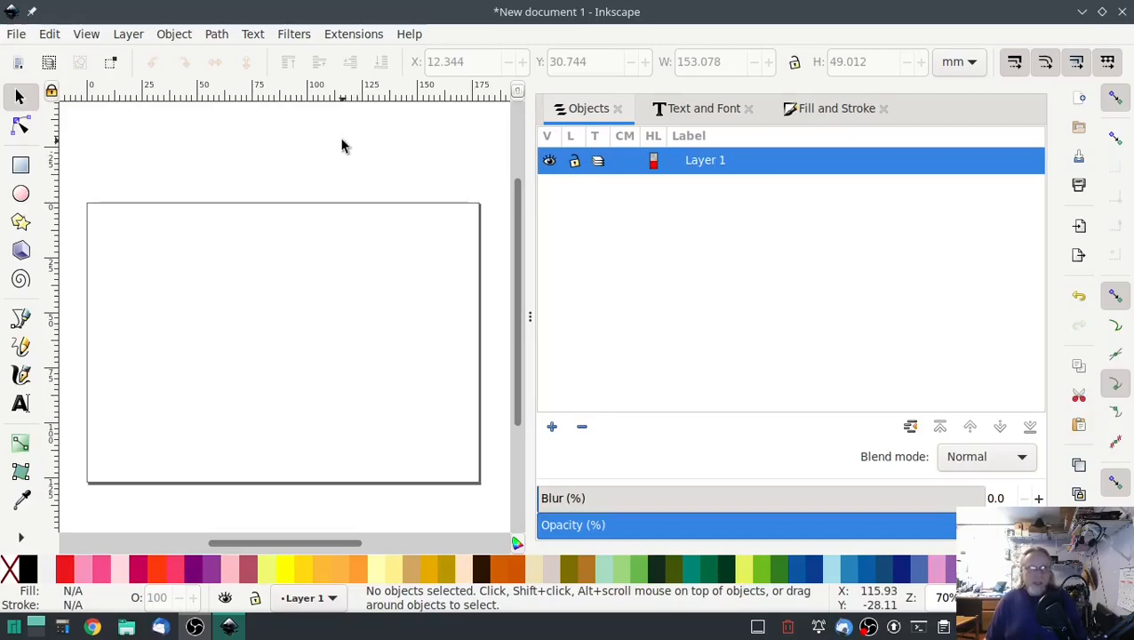
# Open Ink/Stitch Lettering and enter 'Linux' in Dejavu Serif at 150% scale.
pyautogui.click(354, 33)
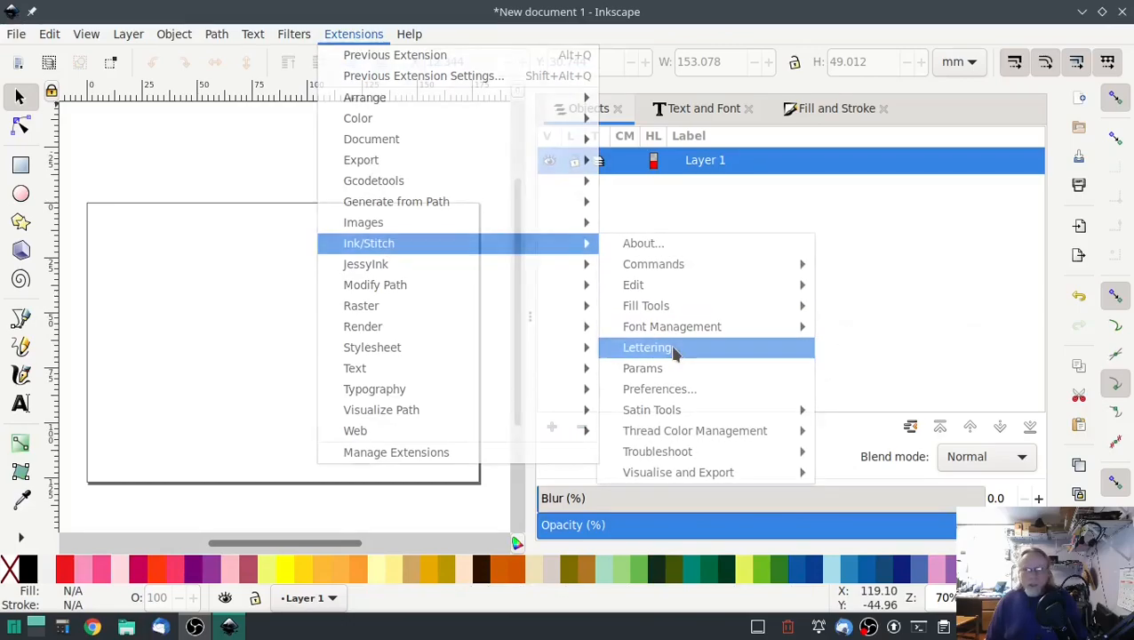
pyautogui.click(647, 347)
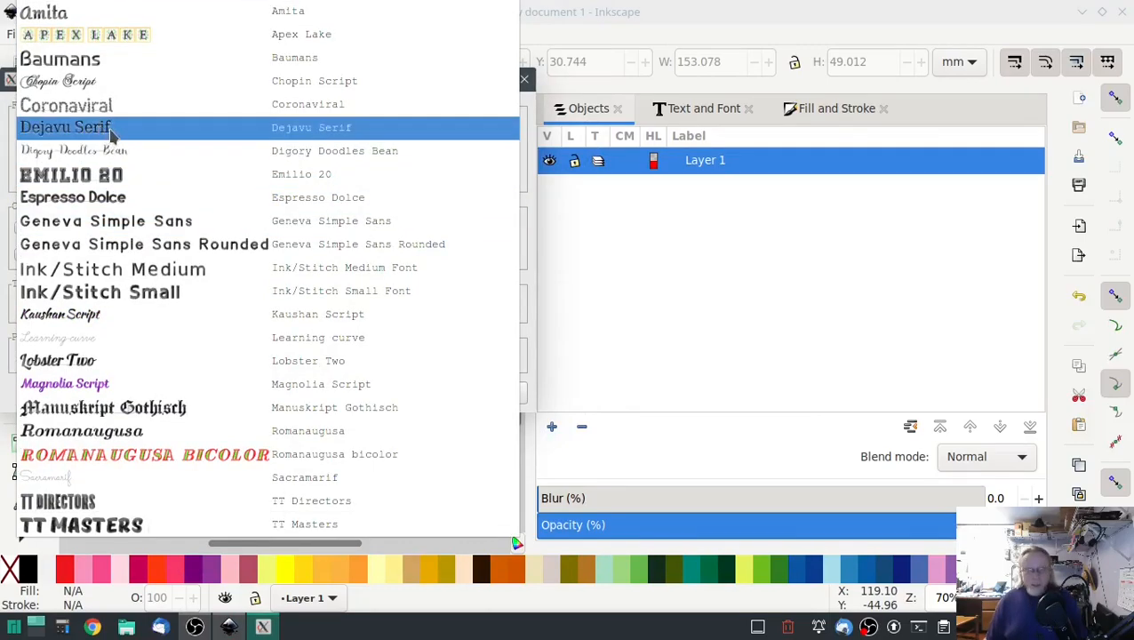
pyautogui.moveTo(123, 133)
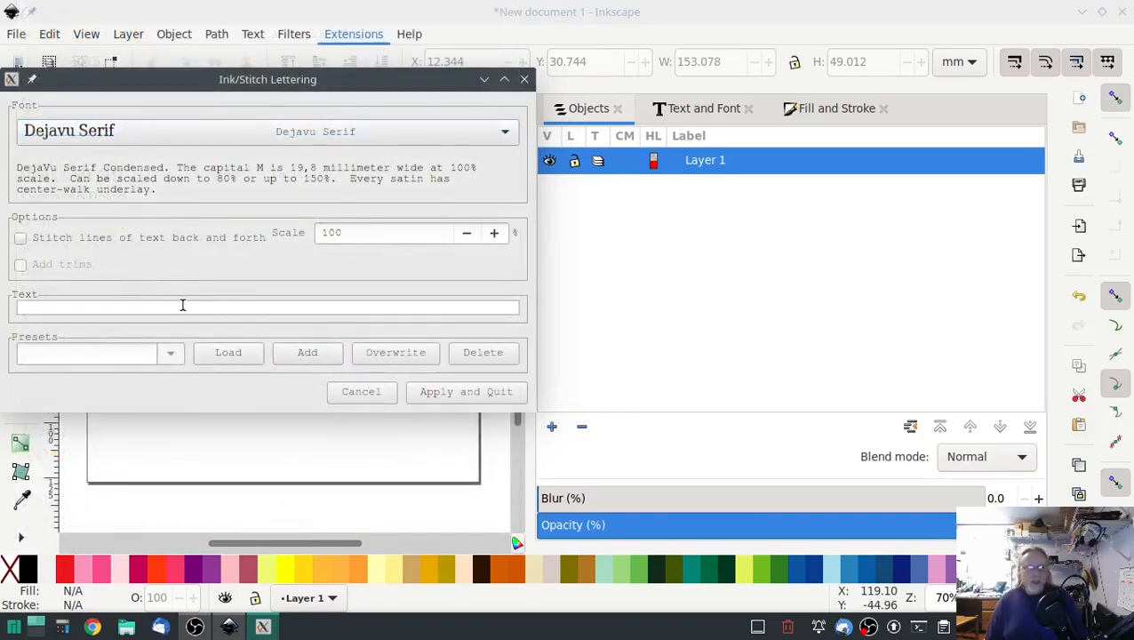
pyautogui.click(178, 307)
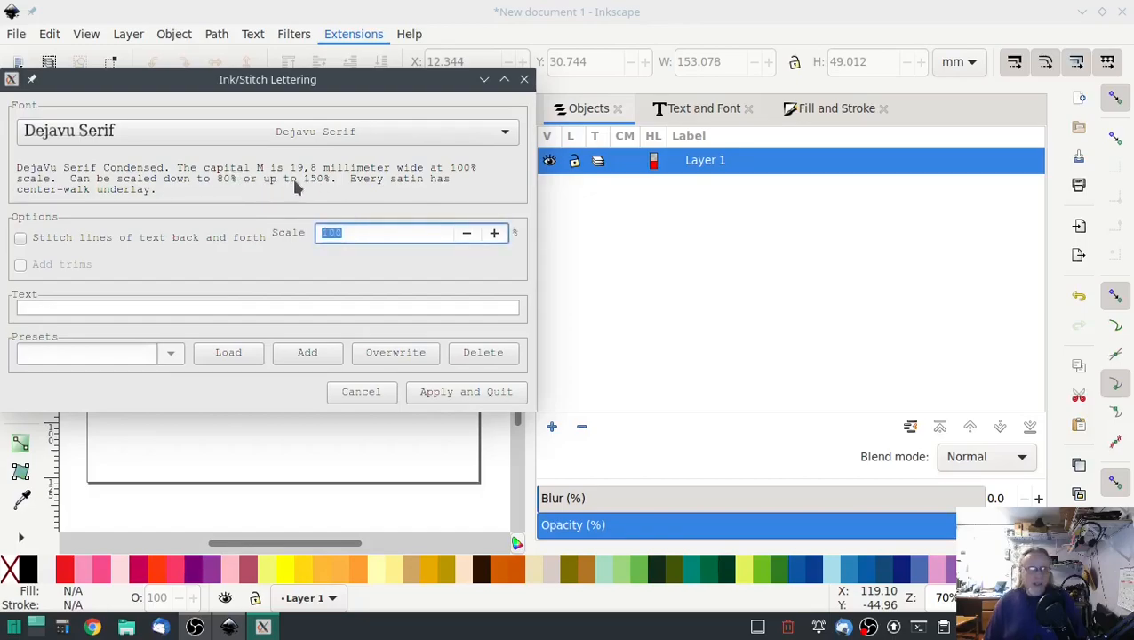
pyautogui.write('150')
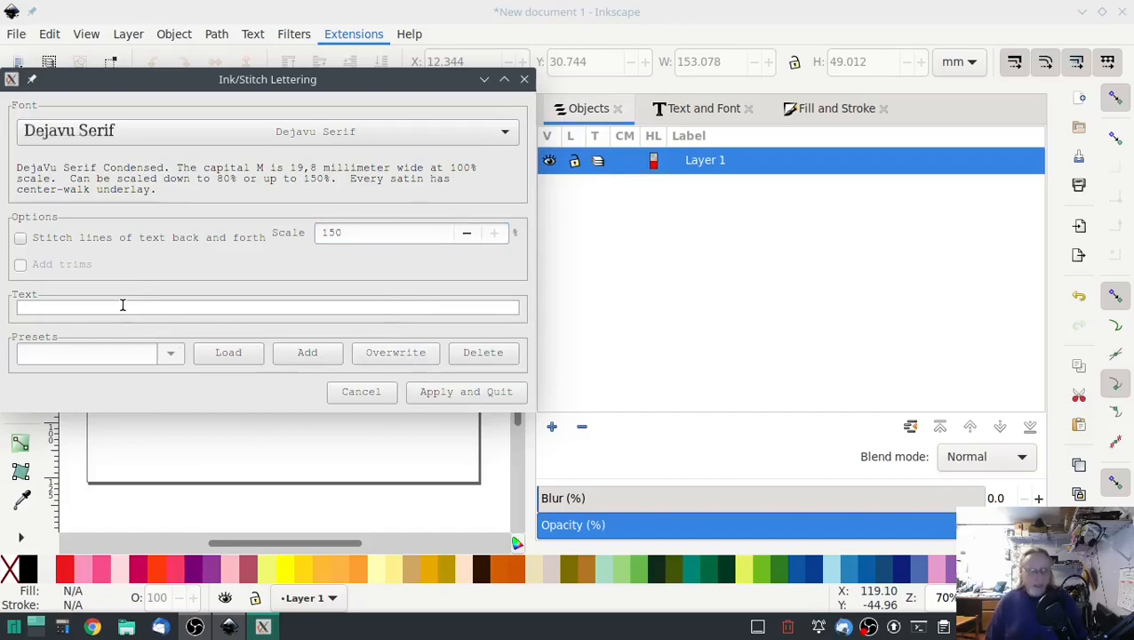
pyautogui.write('Linux')
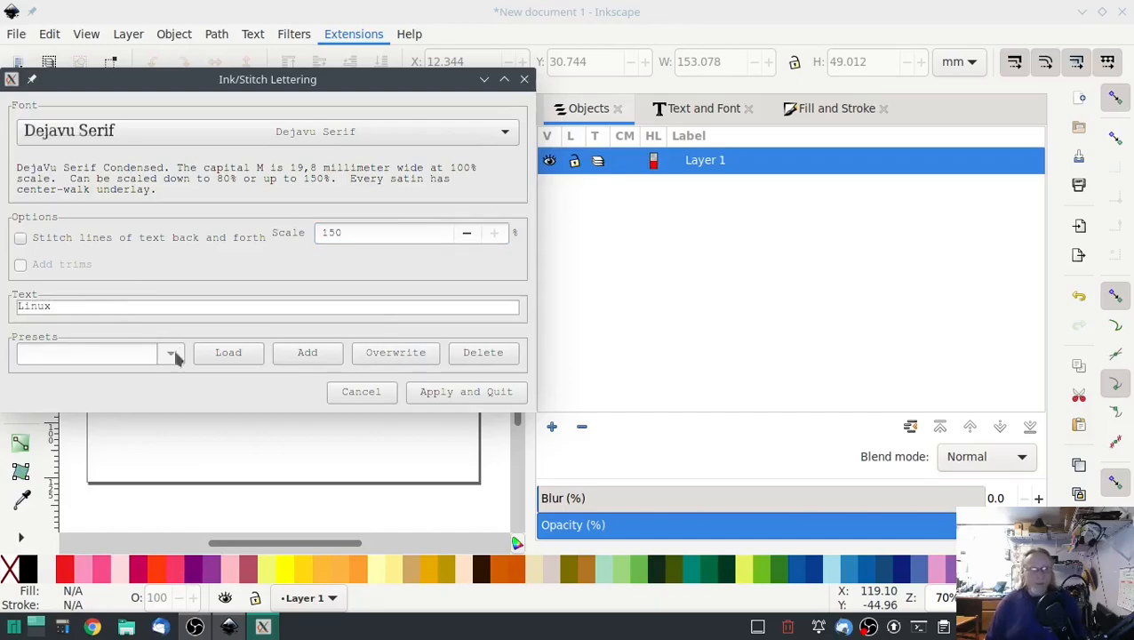
# Insert the Linux lettering, move it onto the page and enlarge it to span the width.
pyautogui.click(466, 392)
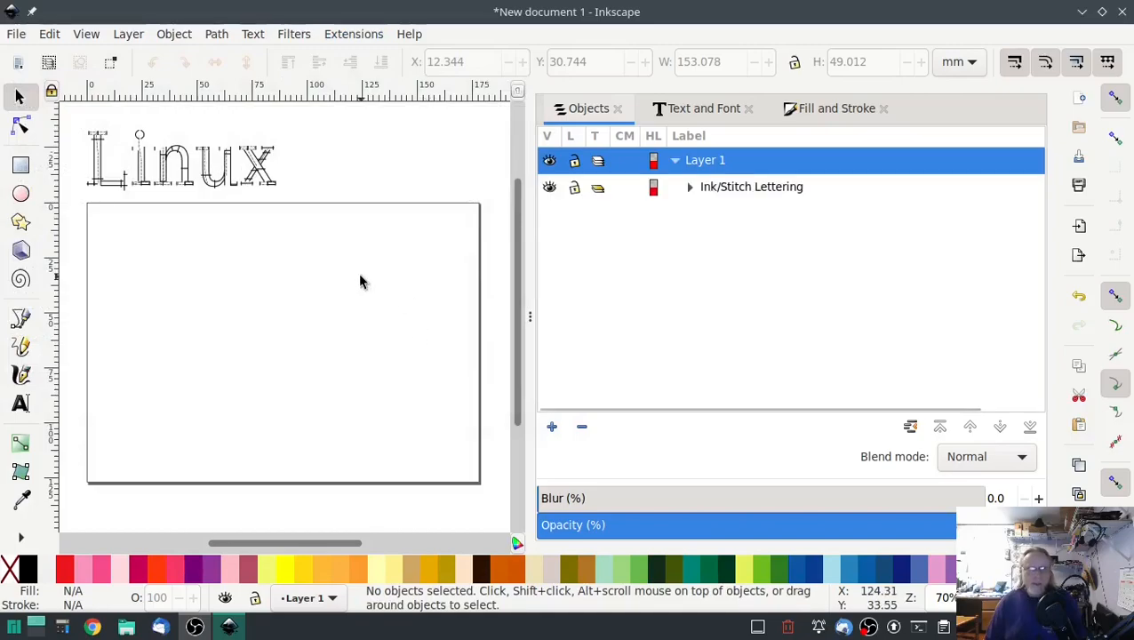
pyautogui.click(182, 160)
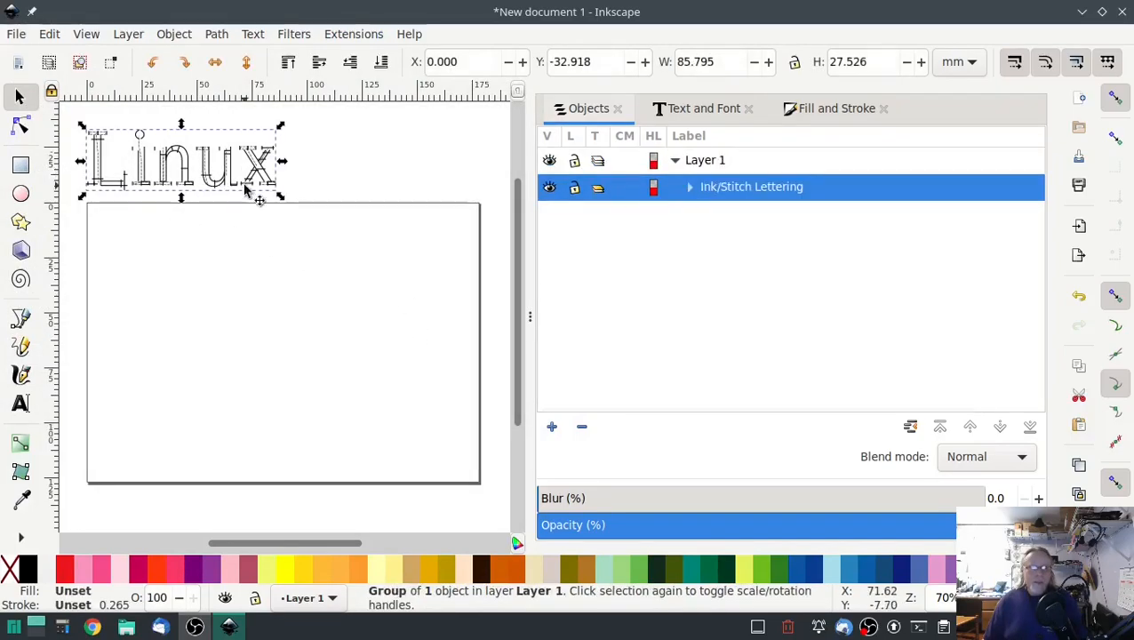
pyautogui.moveTo(181, 160); pyautogui.dragTo(198, 298)
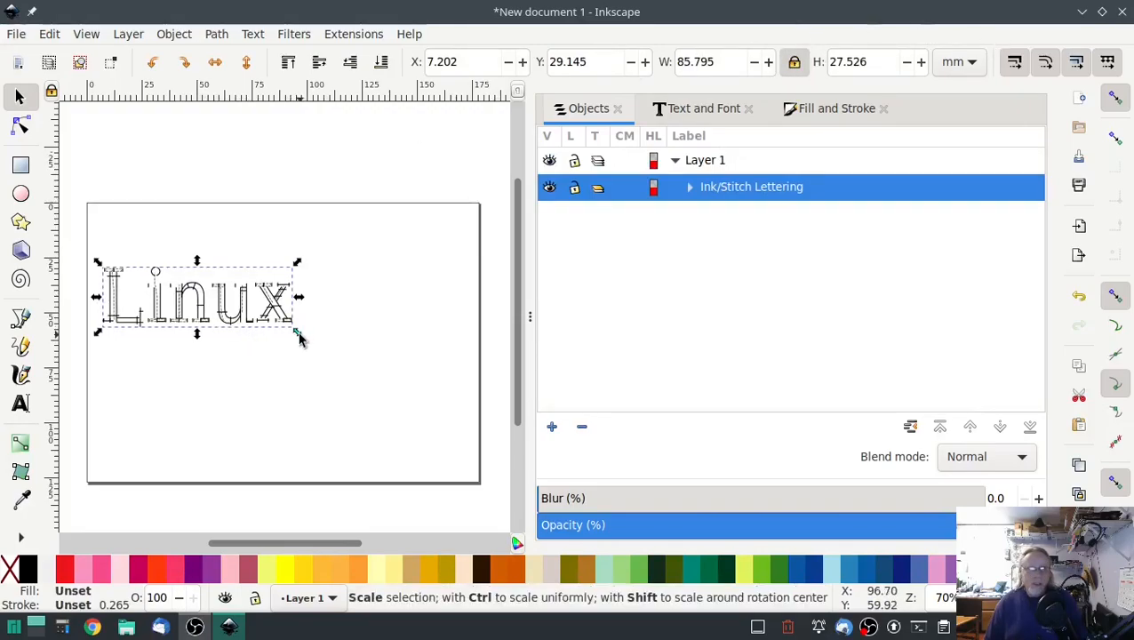
pyautogui.moveTo(298, 338); pyautogui.dragTo(458, 436)
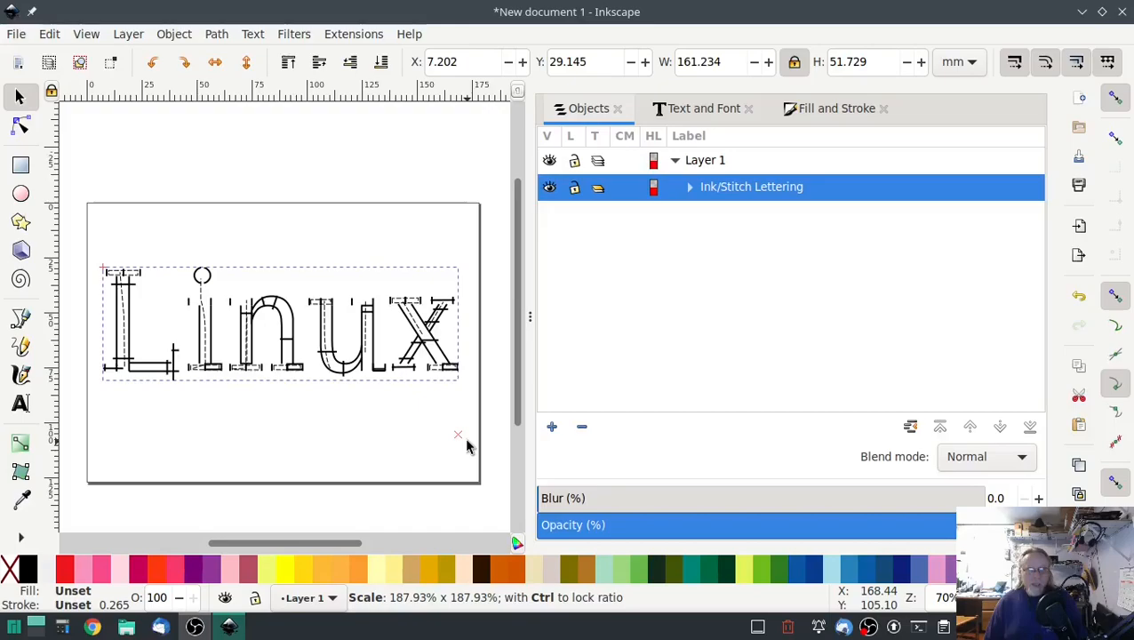
pyautogui.click(280, 323)
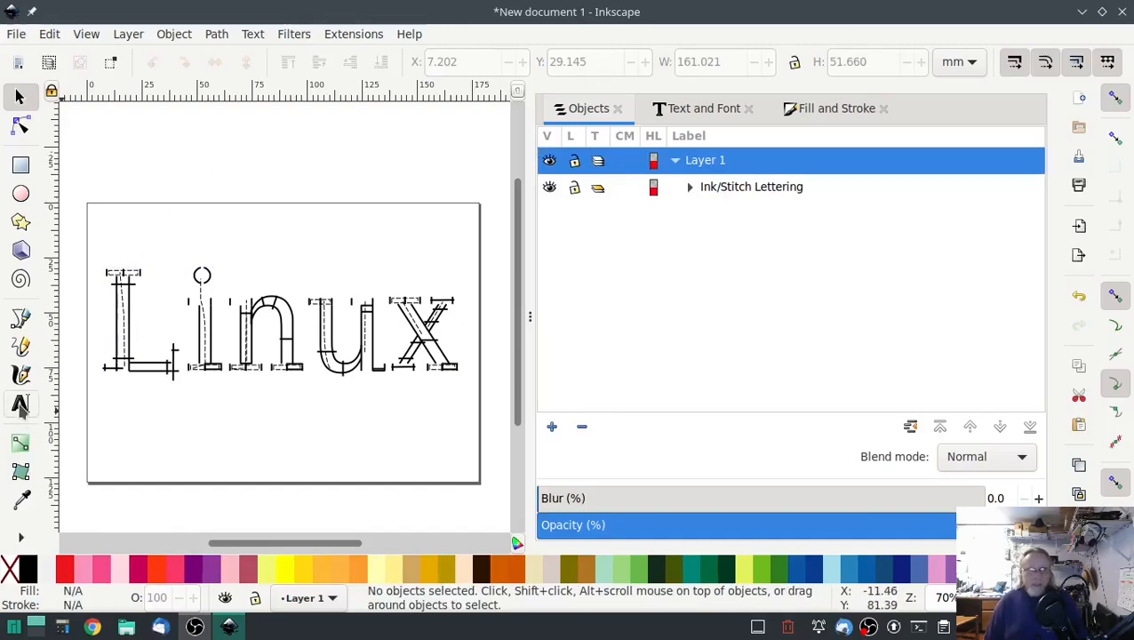
# Create a plain 'Linux' text object set in DejaVu Serif.
pyautogui.click(20, 403)
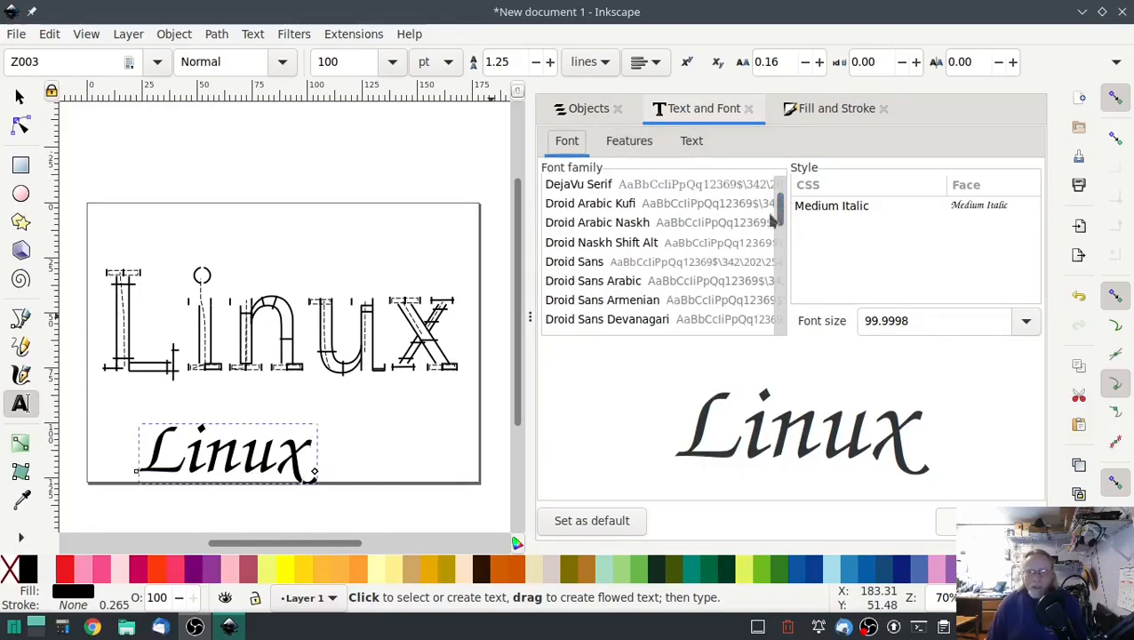
pyautogui.click(579, 212)
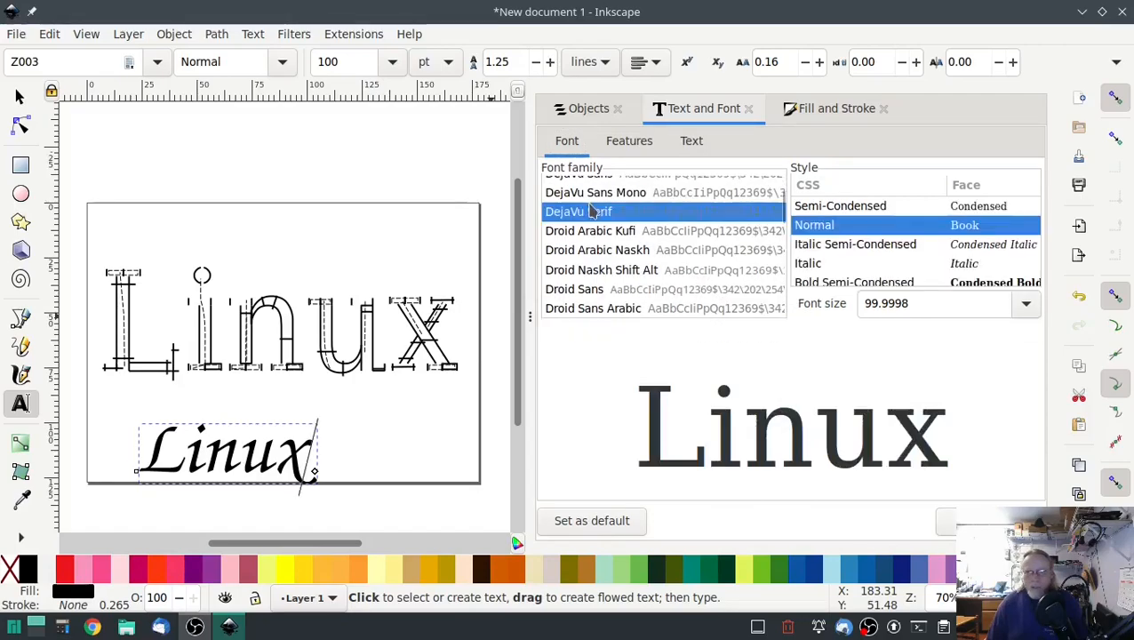
pyautogui.click(579, 212)
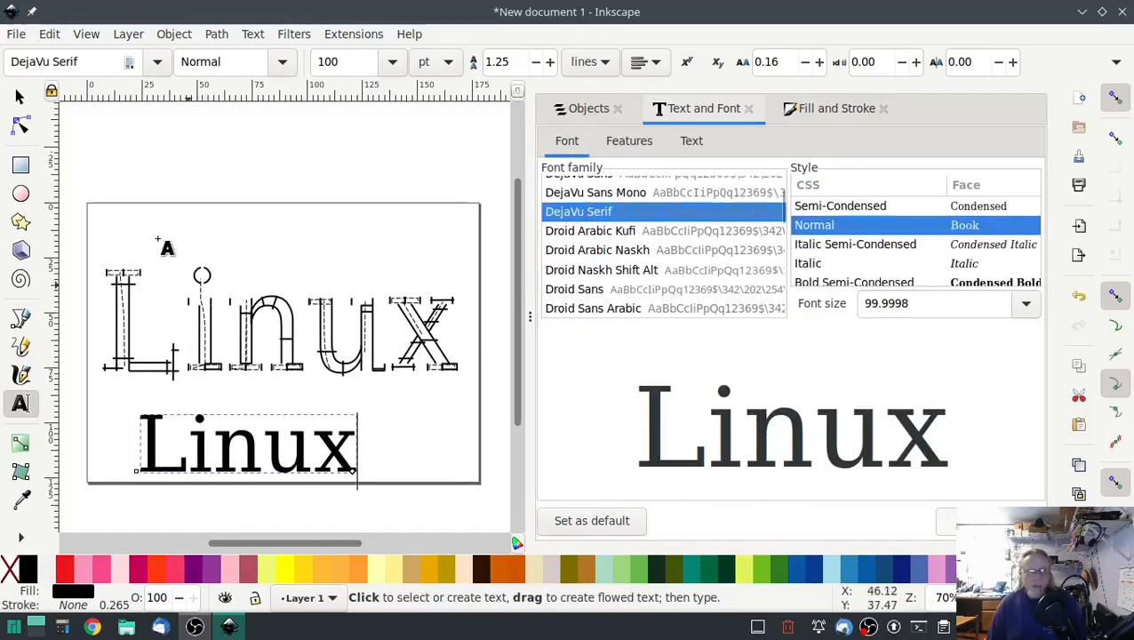
# Move and scale the serif text so it covers the satin lettering.
pyautogui.moveTo(247, 444); pyautogui.dragTo(204, 302)
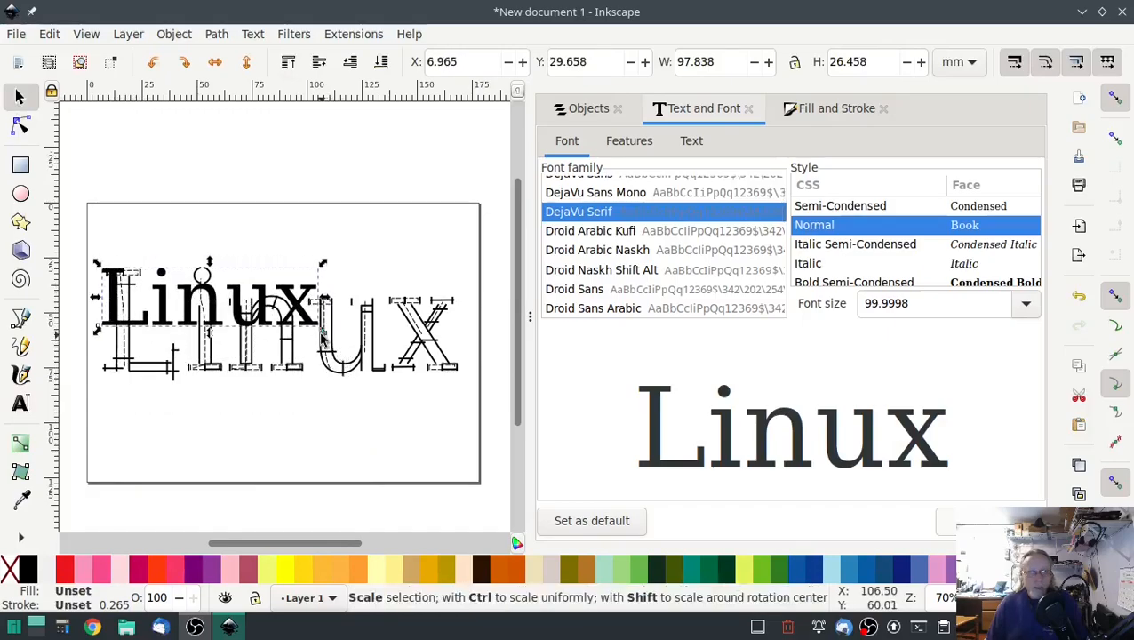
pyautogui.moveTo(324, 365); pyautogui.dragTo(453, 378)
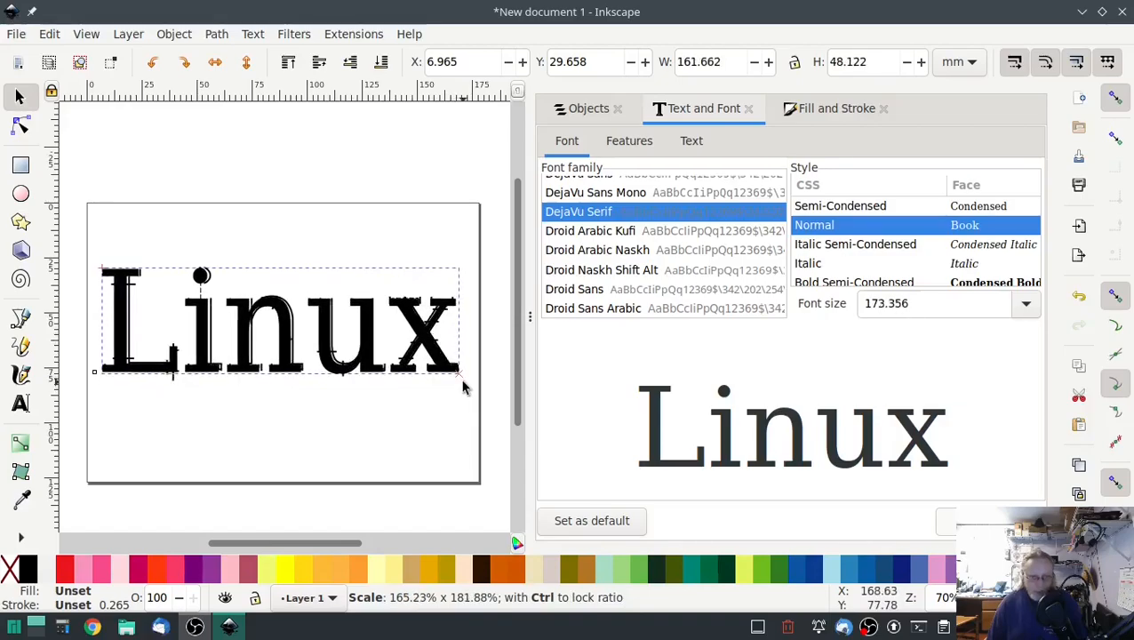
pyautogui.click(280, 320)
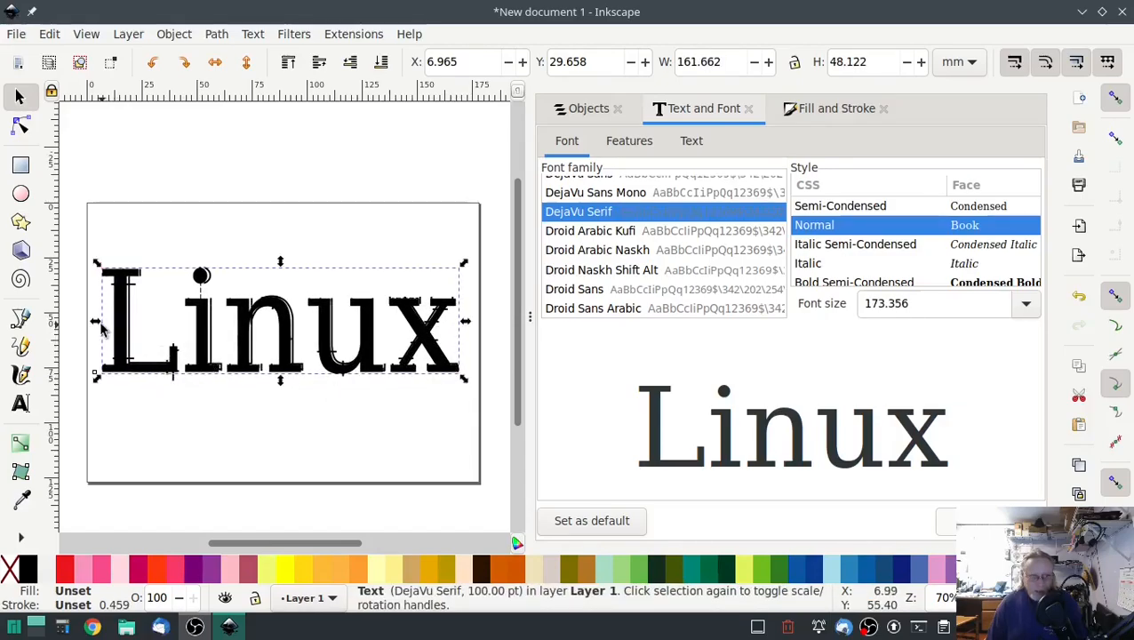
pyautogui.moveTo(95, 321); pyautogui.dragTo(104, 321)
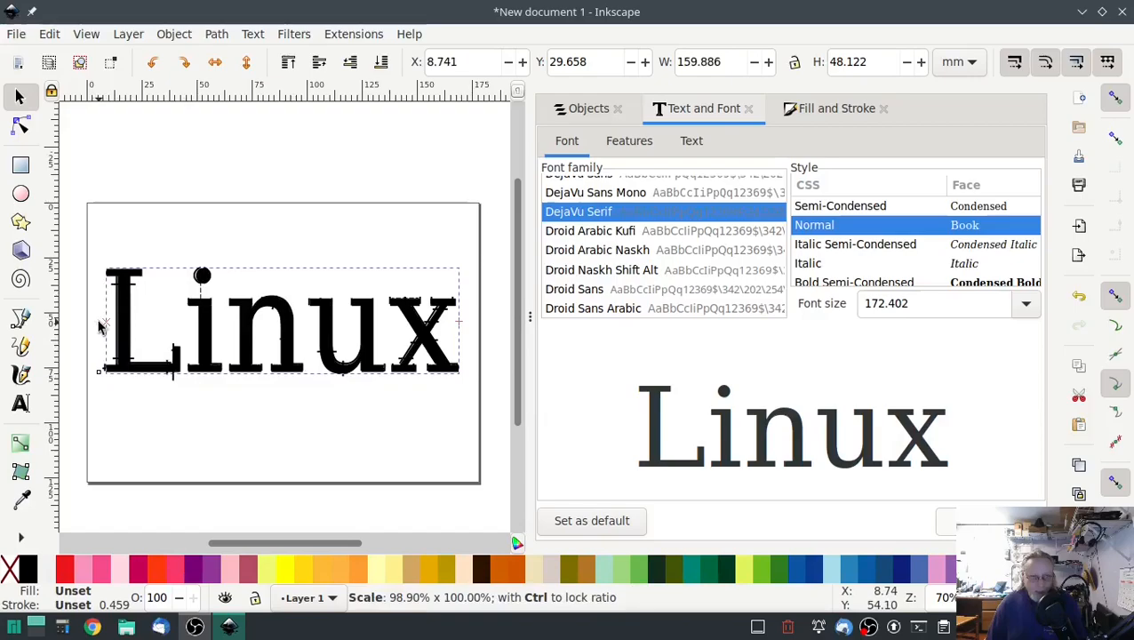
pyautogui.click(283, 322)
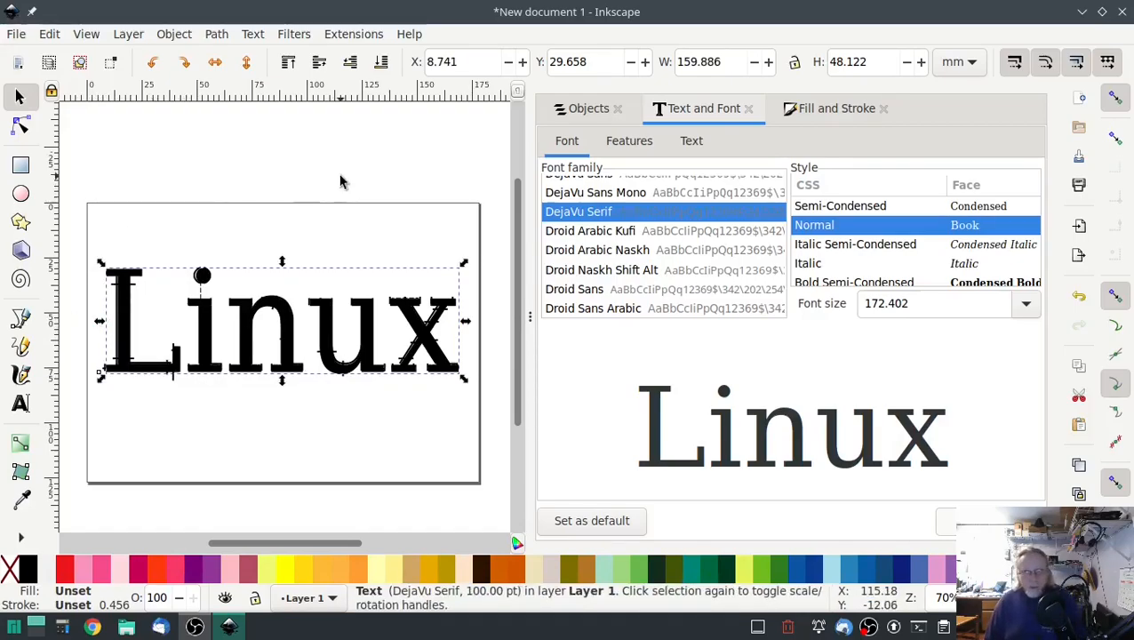
# Convert the serif 'Linux' text into a group of five letter paths via Object to Path.
pyautogui.click(588, 108)
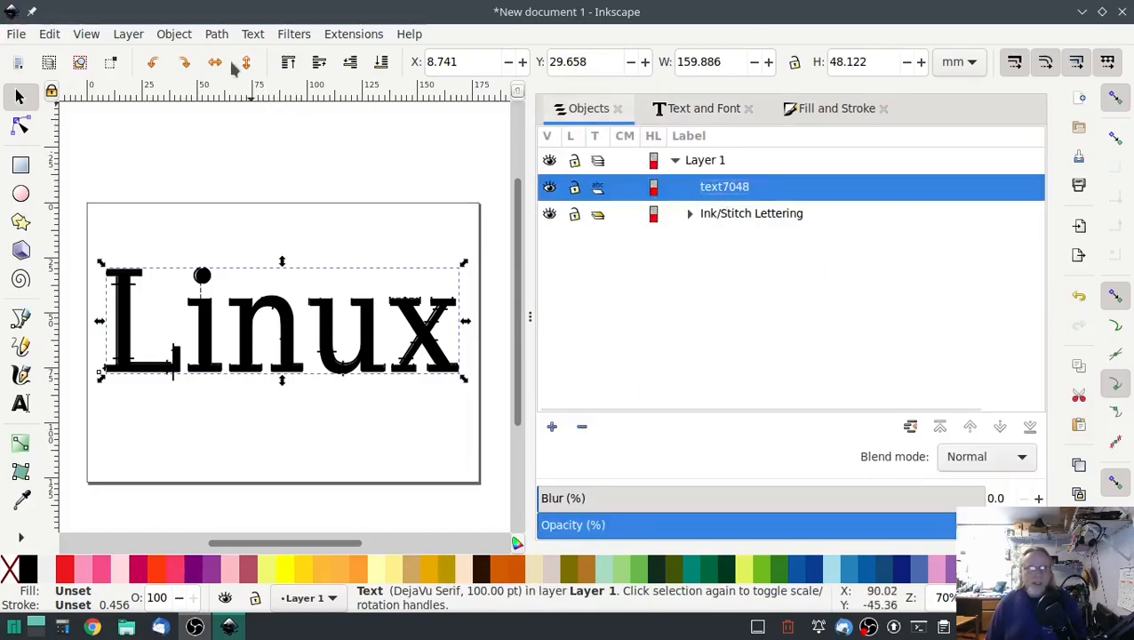
pyautogui.click(216, 34)
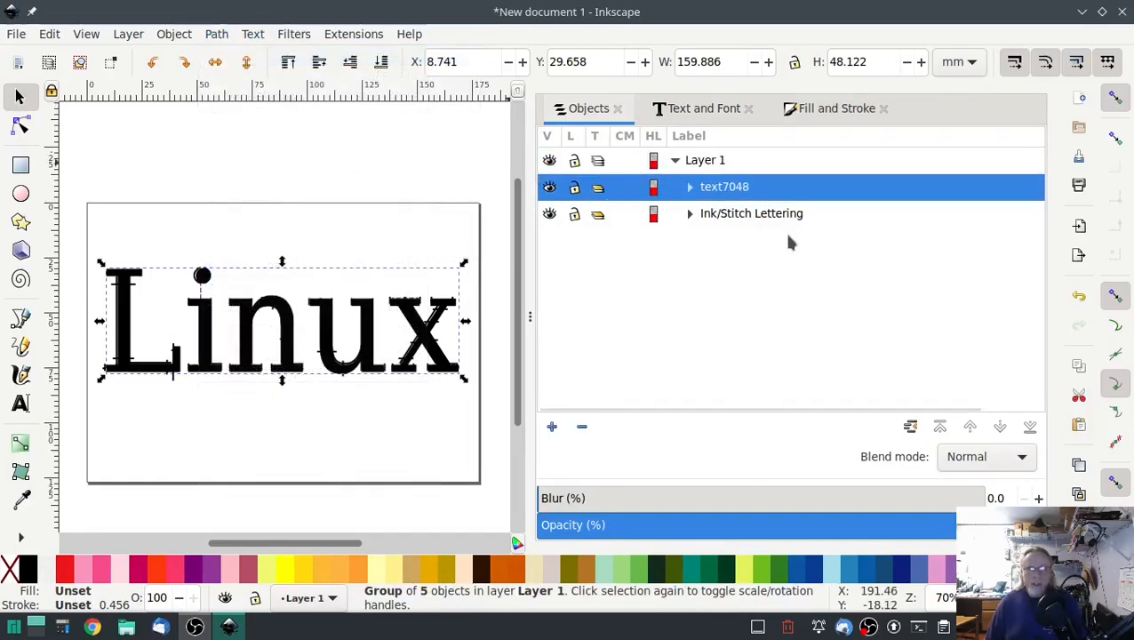
pyautogui.moveTo(691, 316)
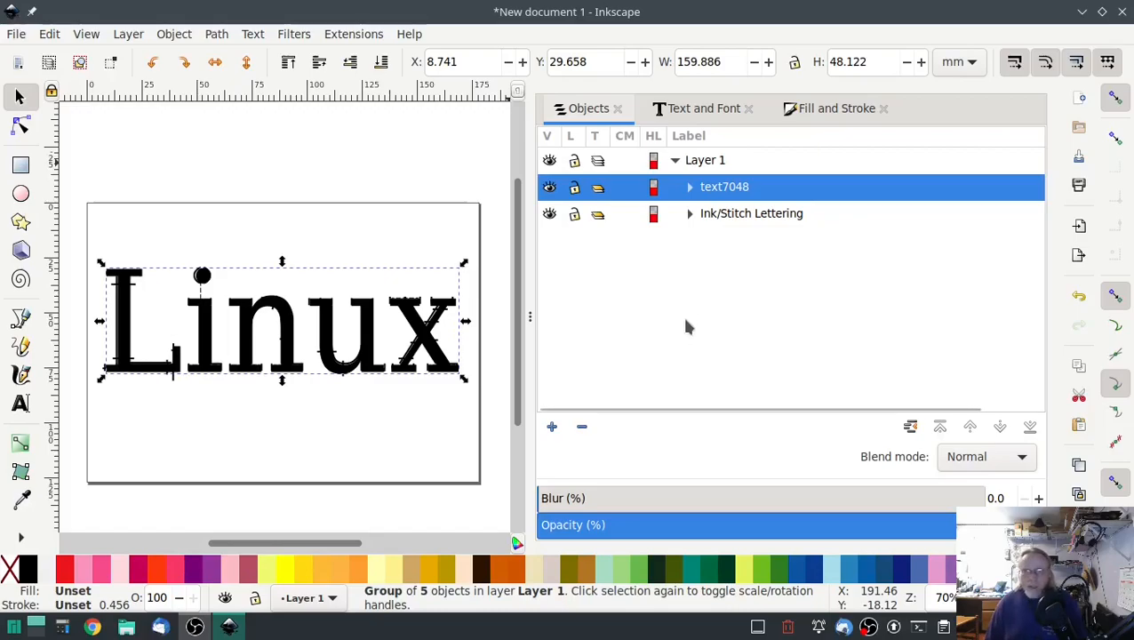
pyautogui.click(690, 187)
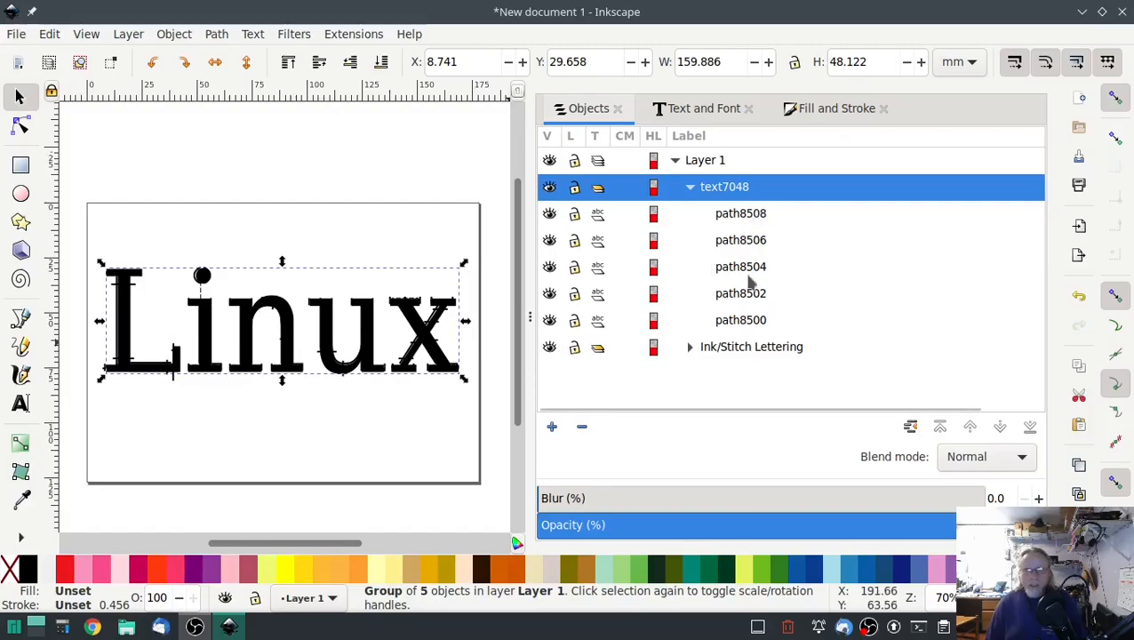
pyautogui.moveTo(800, 181)
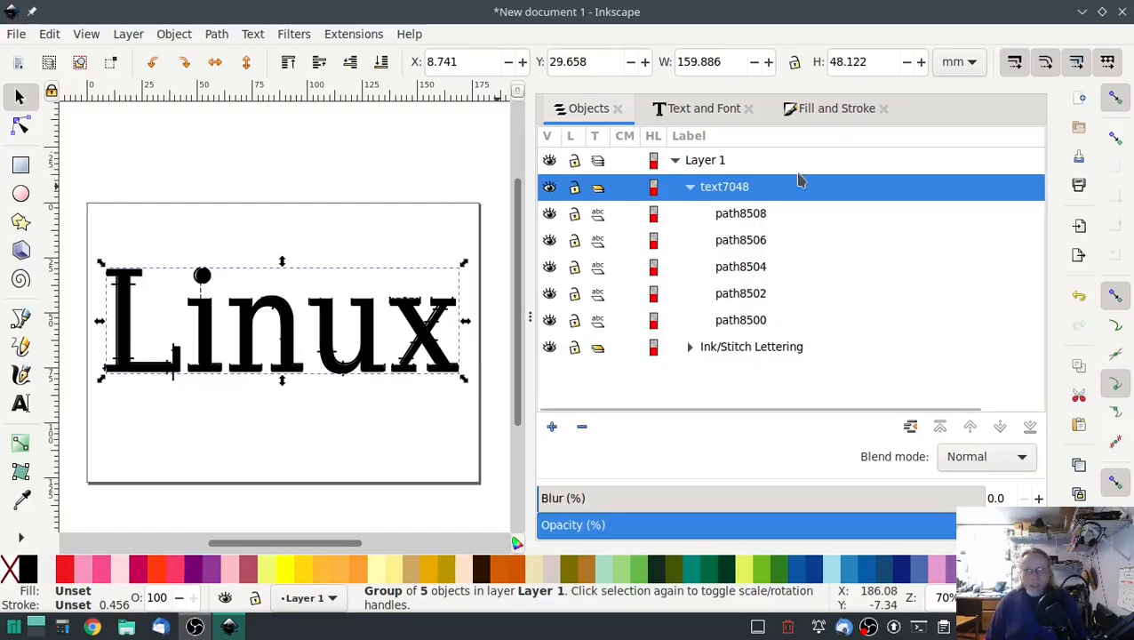
pyautogui.click(354, 34)
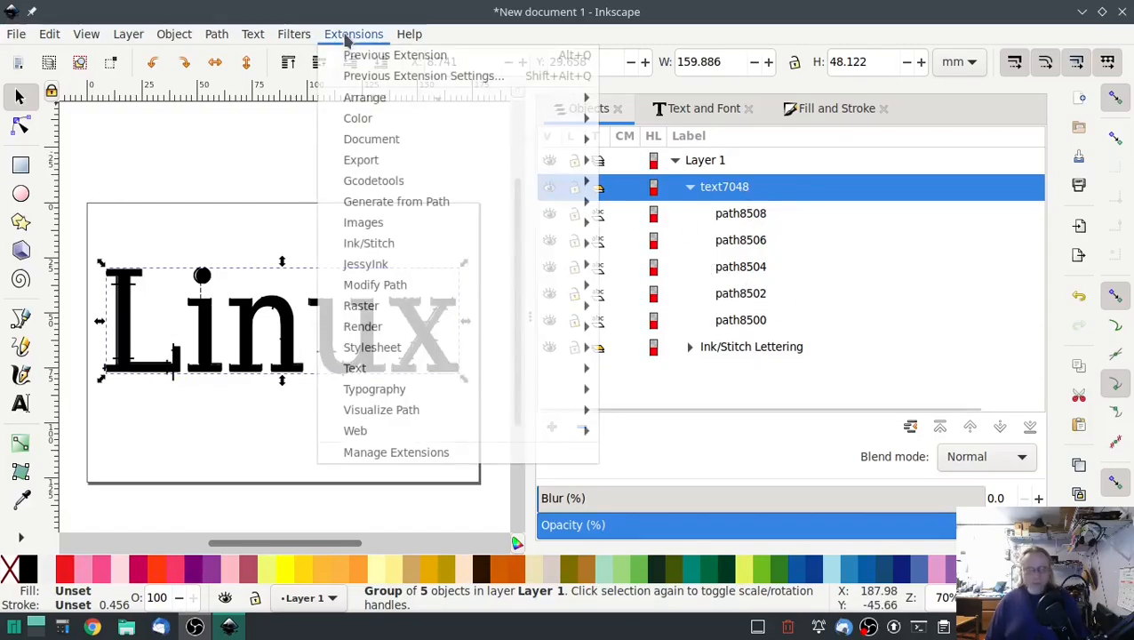
pyautogui.moveTo(369, 242)
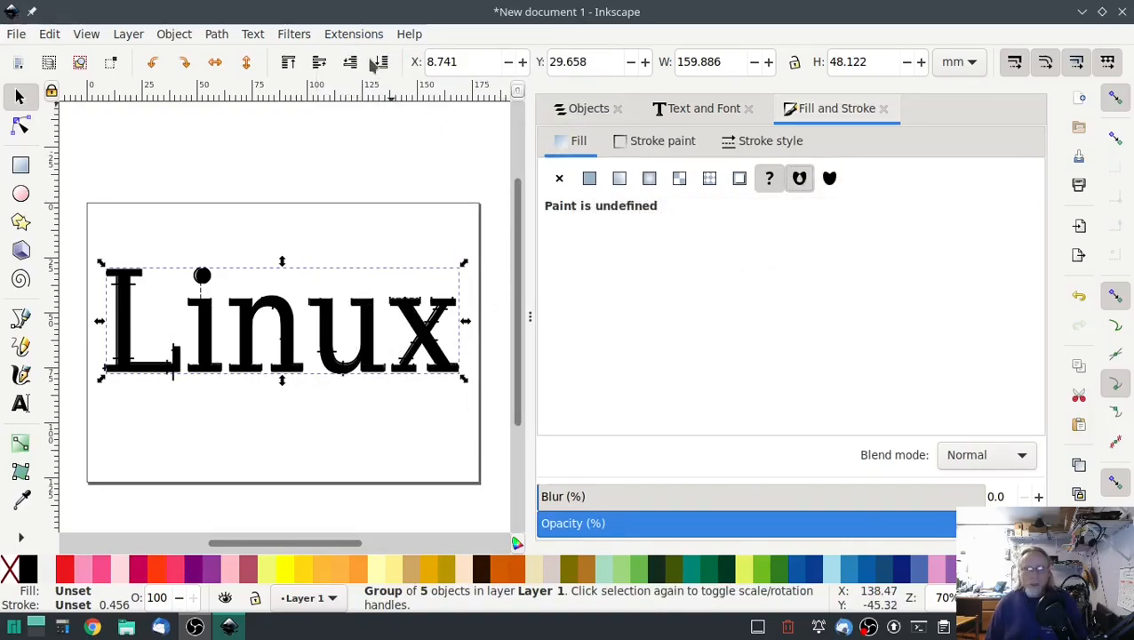
# Run Break Apart Fill Objects (Simple) and view the resulting six paths in Objects.
pyautogui.click(354, 34)
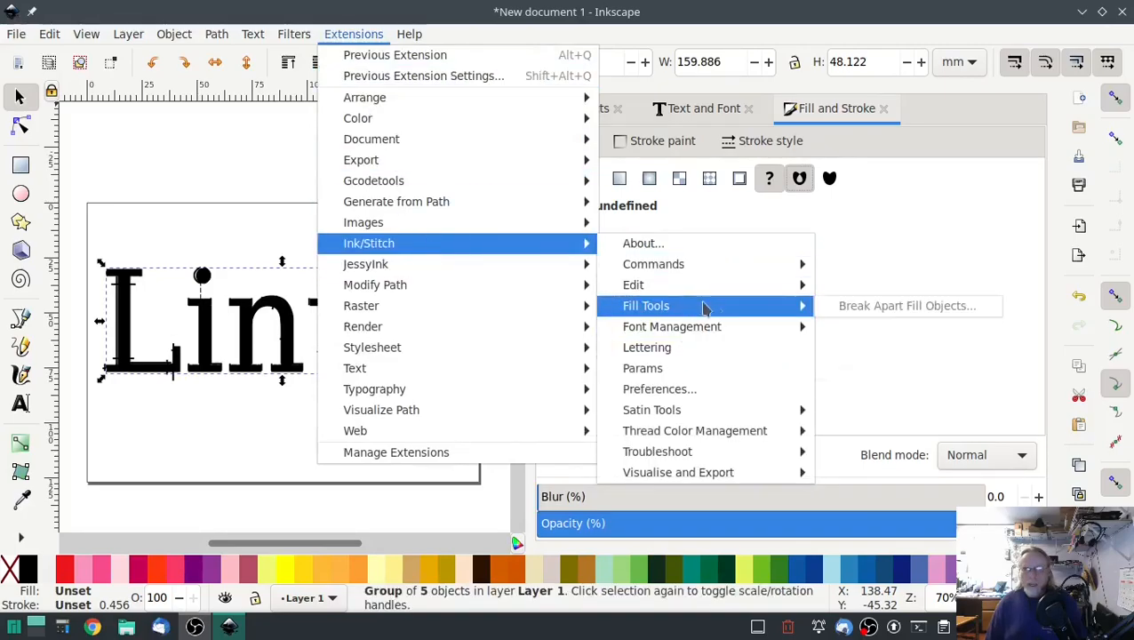
pyautogui.click(906, 305)
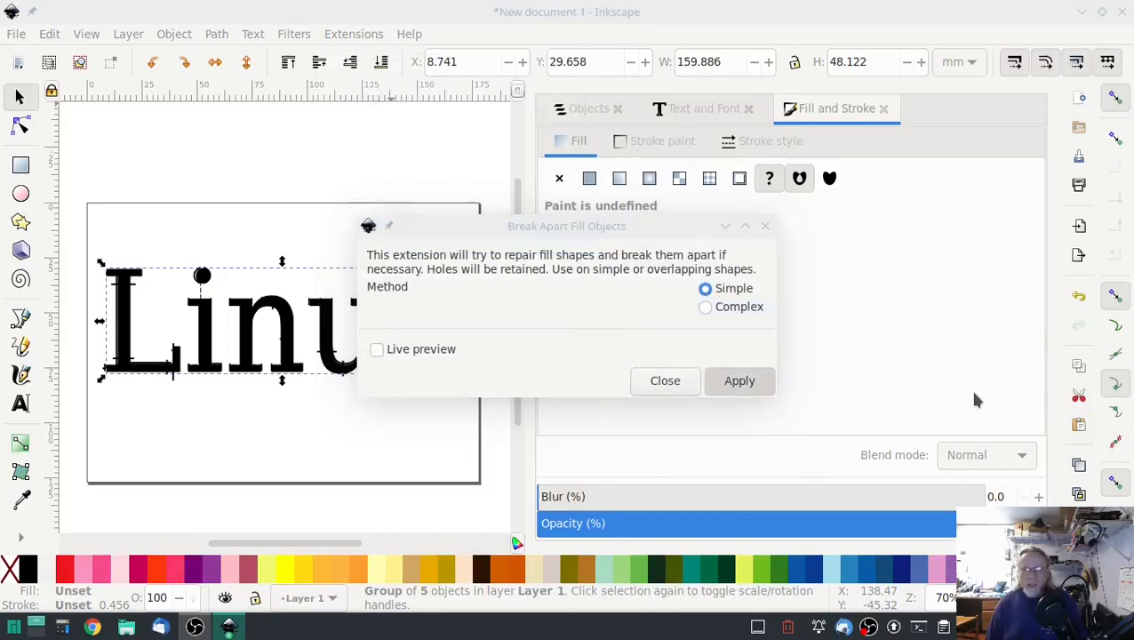
pyautogui.click(740, 380)
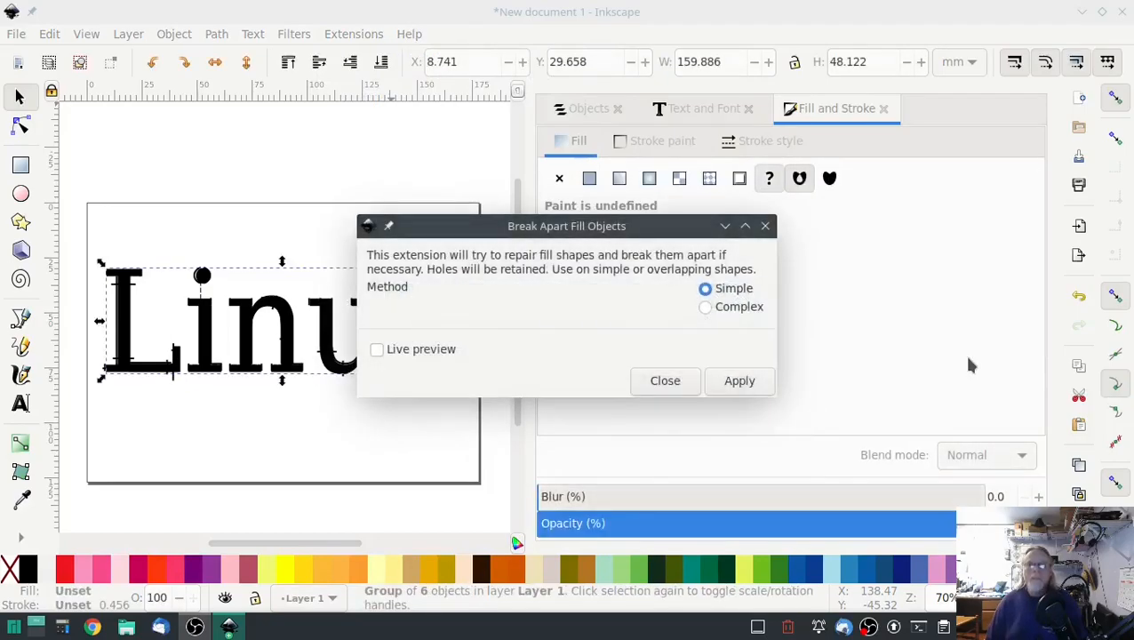
pyautogui.click(665, 380)
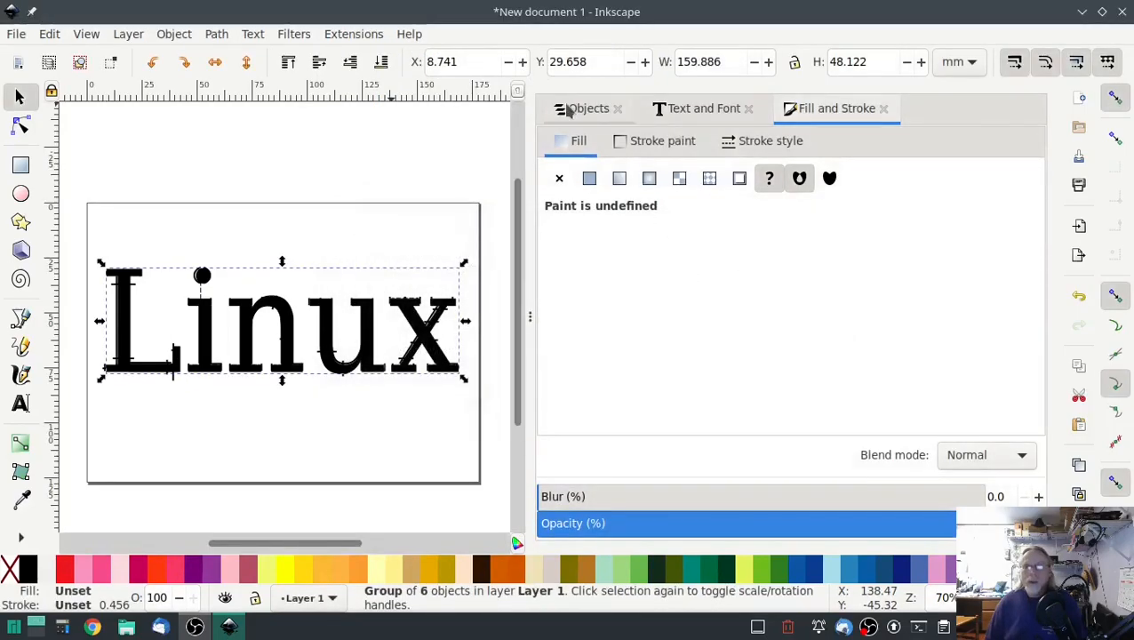
pyautogui.click(588, 108)
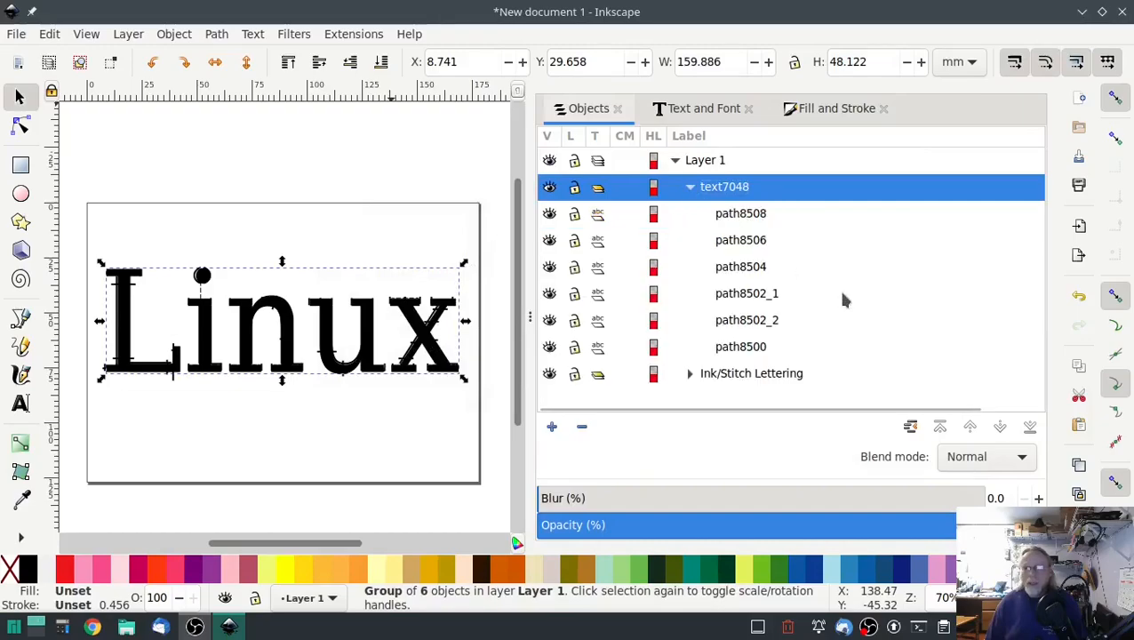
pyautogui.moveTo(797, 336)
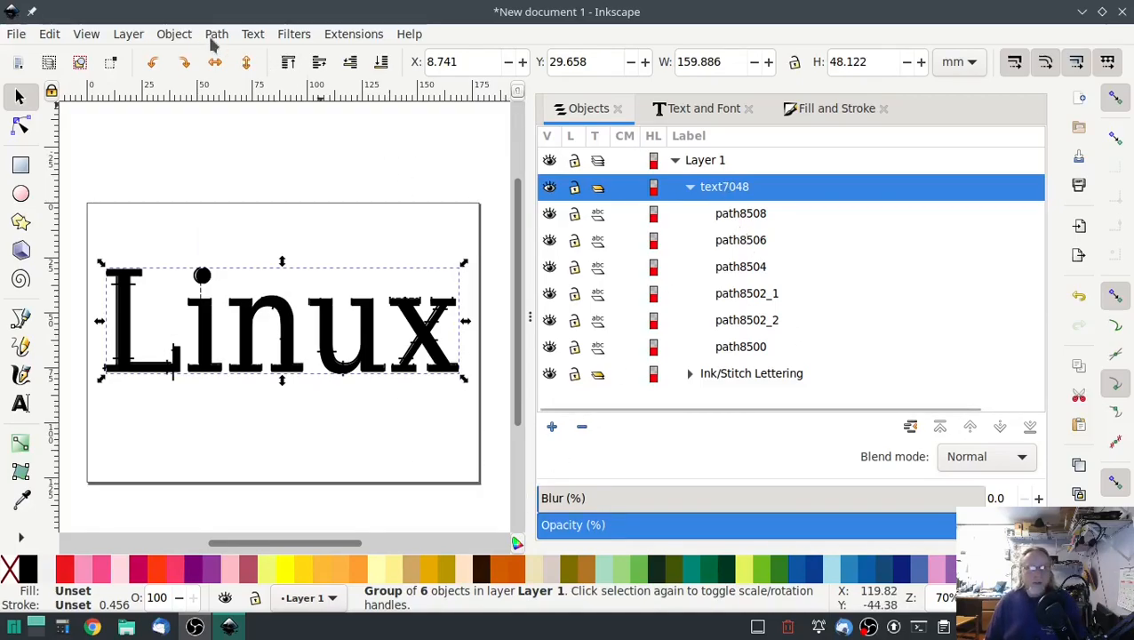
# Open the Path Effects panel for the six-path letter group.
pyautogui.click(216, 33)
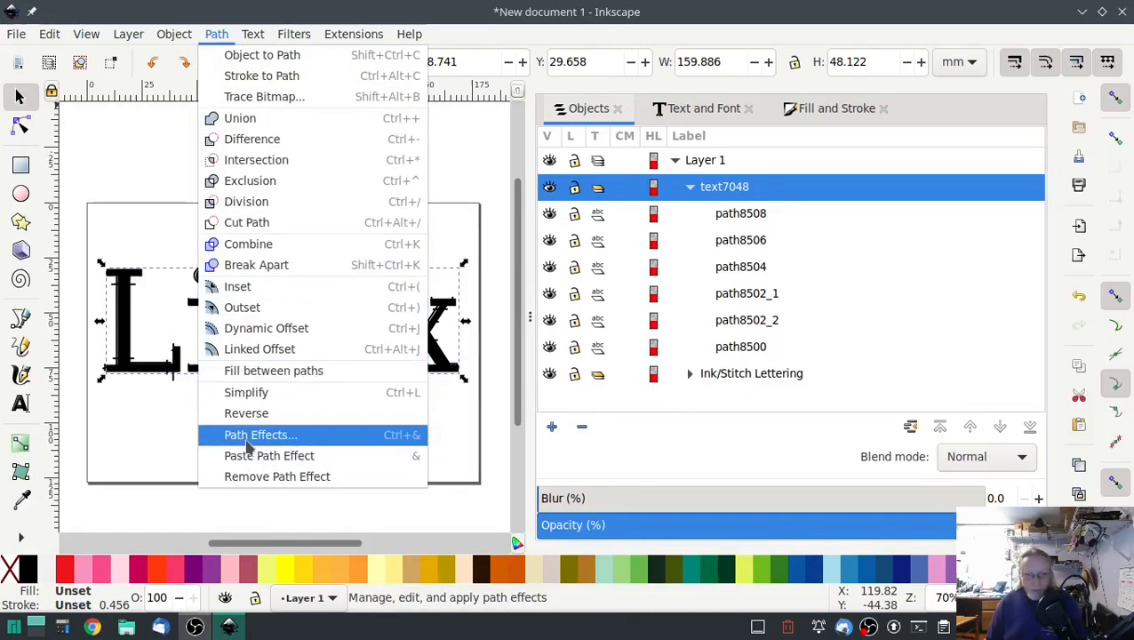
pyautogui.click(260, 435)
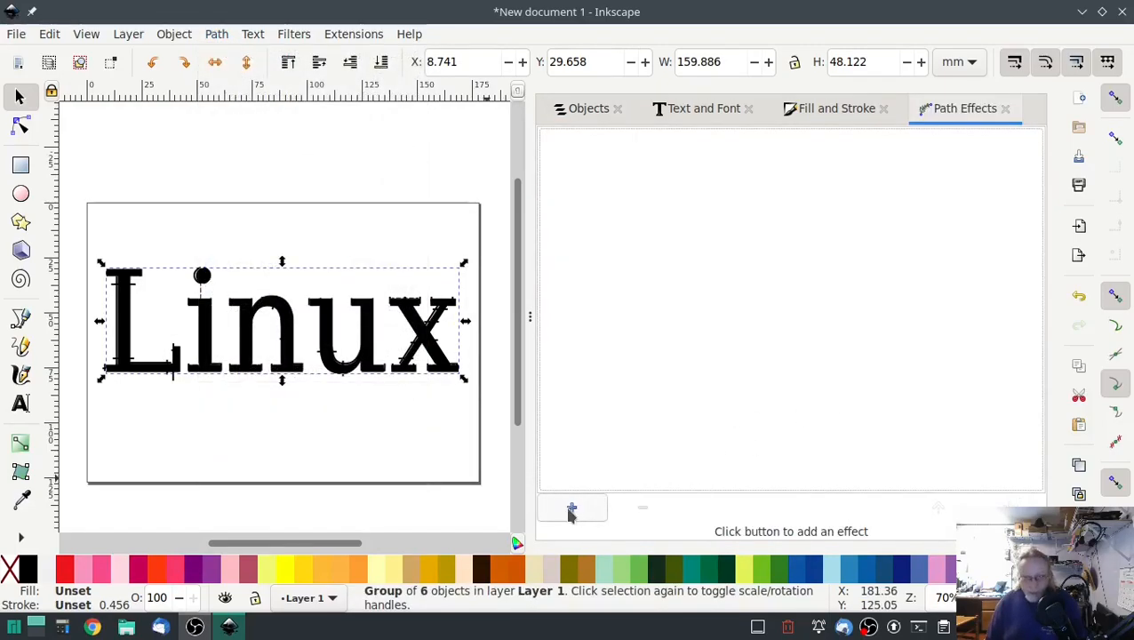
pyautogui.moveTo(875, 324)
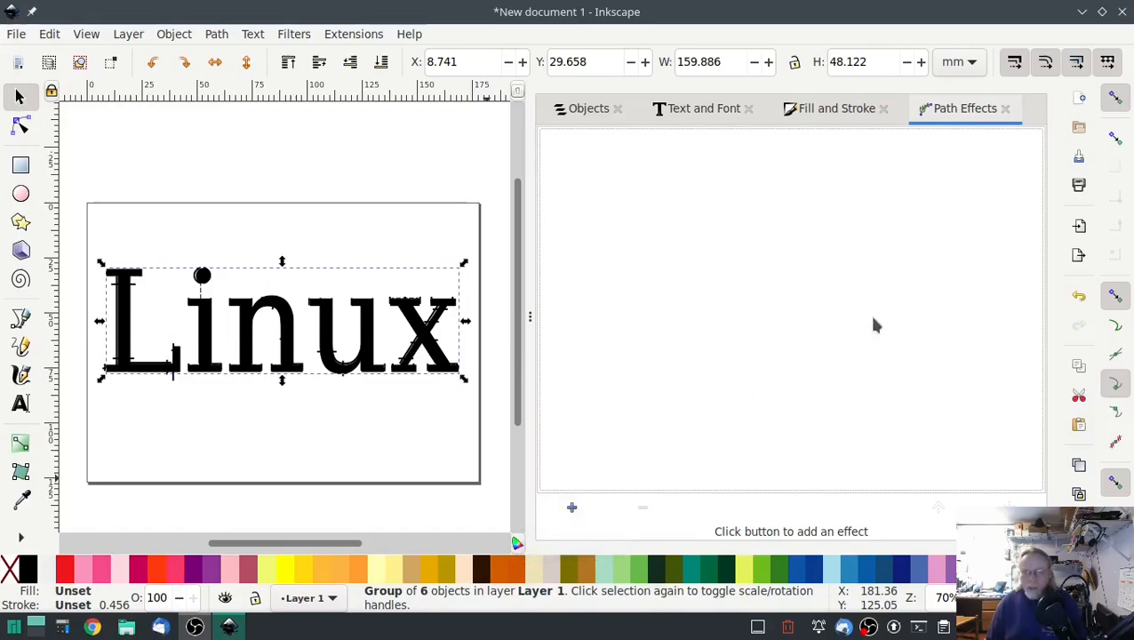
pyautogui.moveTo(882, 370)
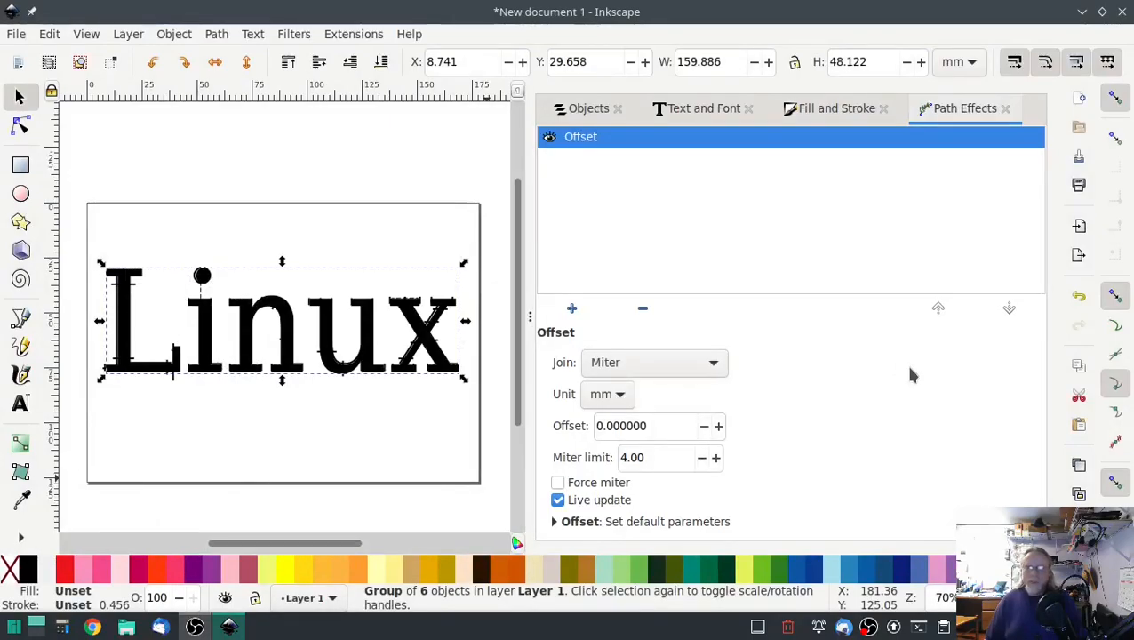
# Set the Offset effect to 5 mm with Miter join.
pyautogui.click(658, 426)
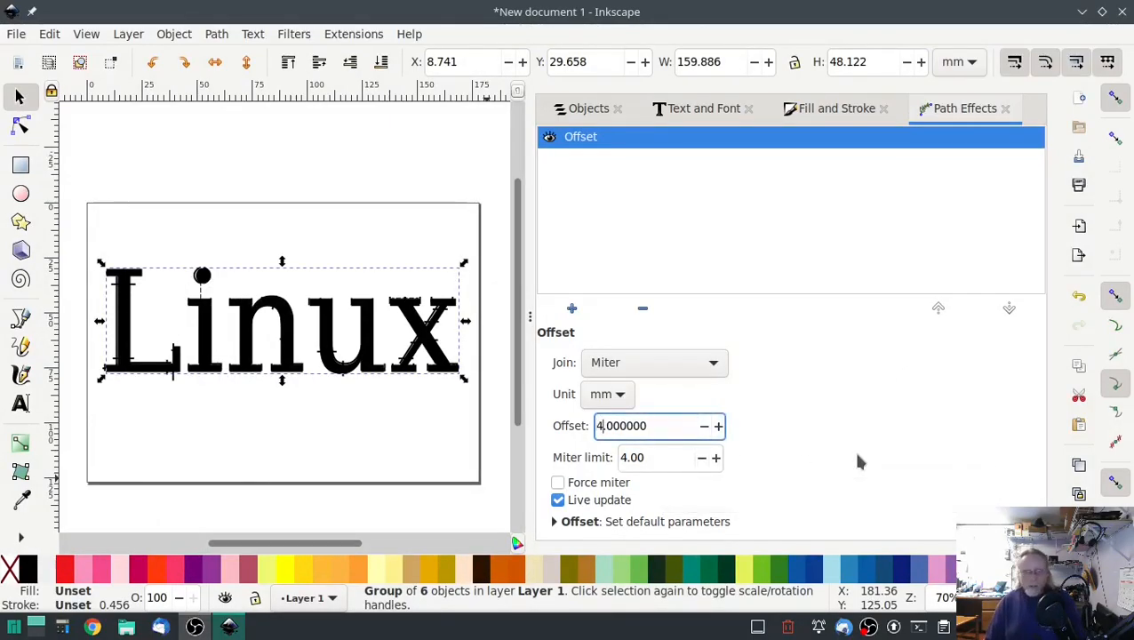
pyautogui.moveTo(865, 442)
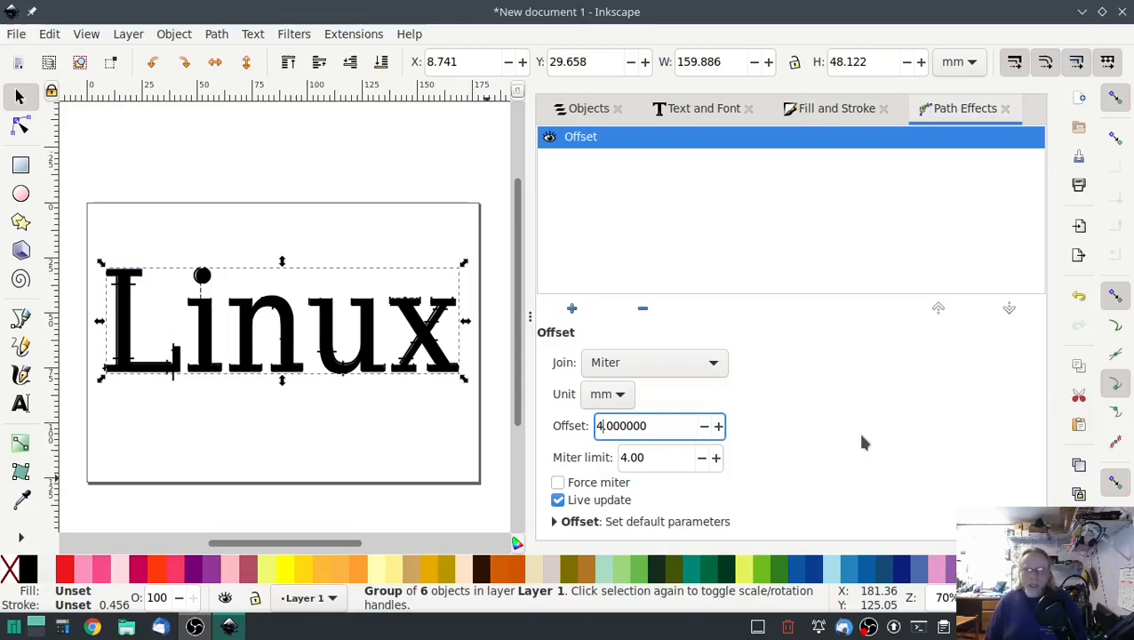
pyautogui.click(653, 457)
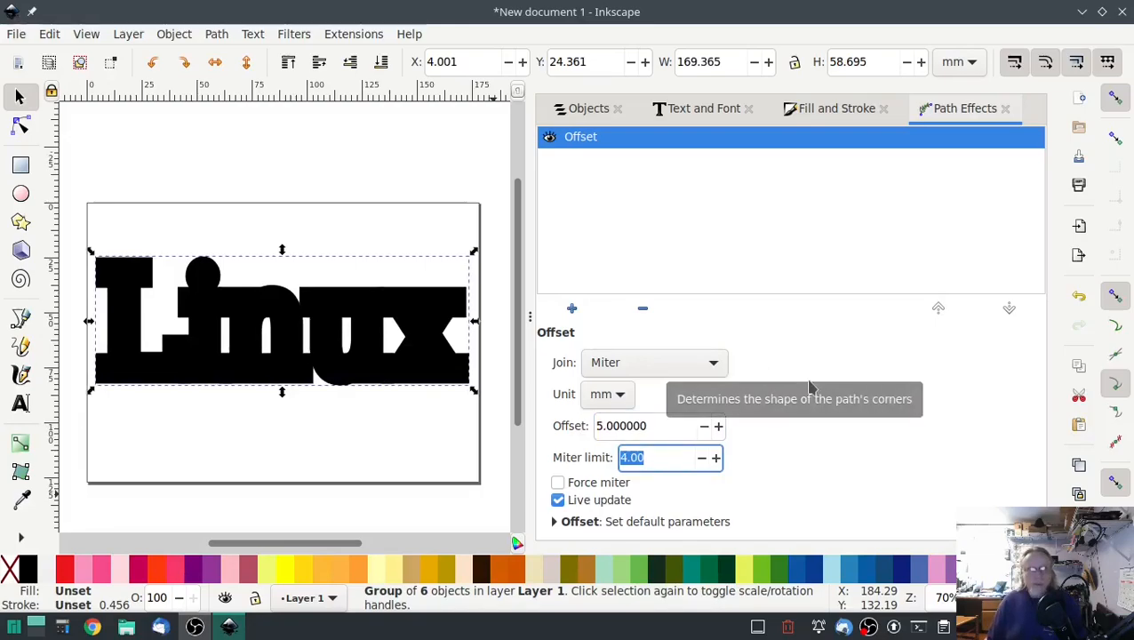
pyautogui.moveTo(349, 400)
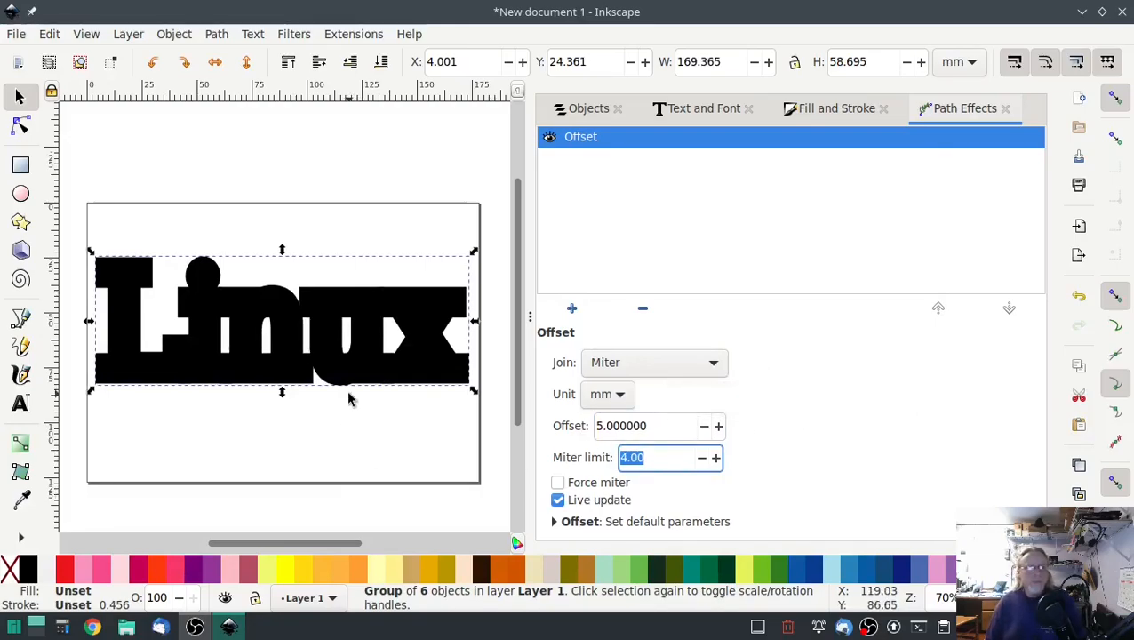
pyautogui.moveTo(830, 367)
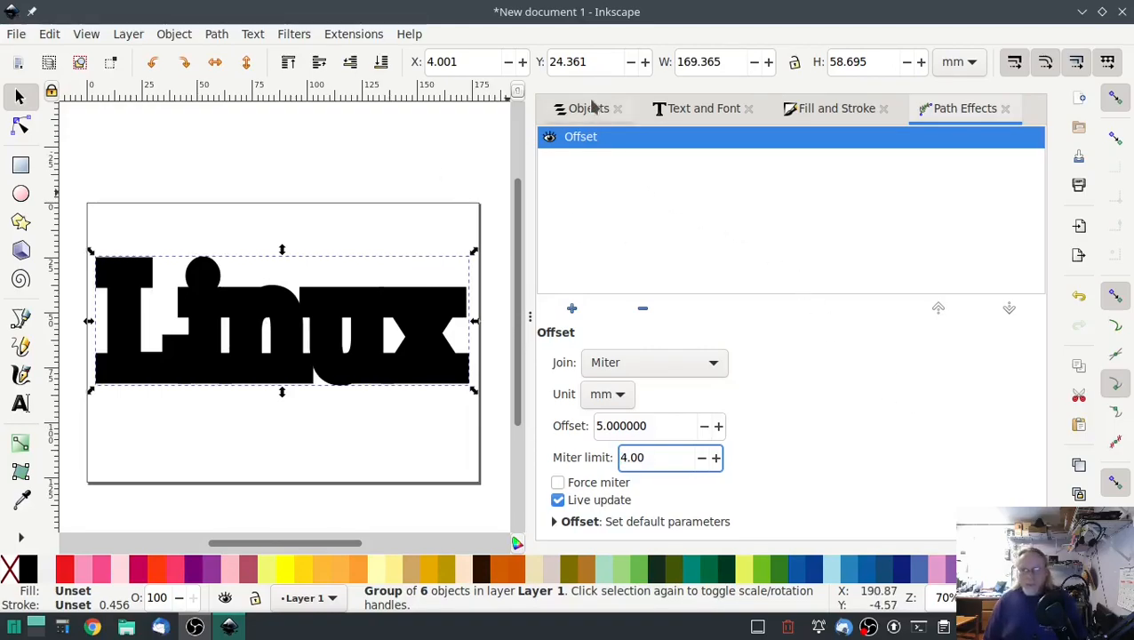
# Show the offset group beside the Ink/Stitch lettering in the Objects list.
pyautogui.click(589, 107)
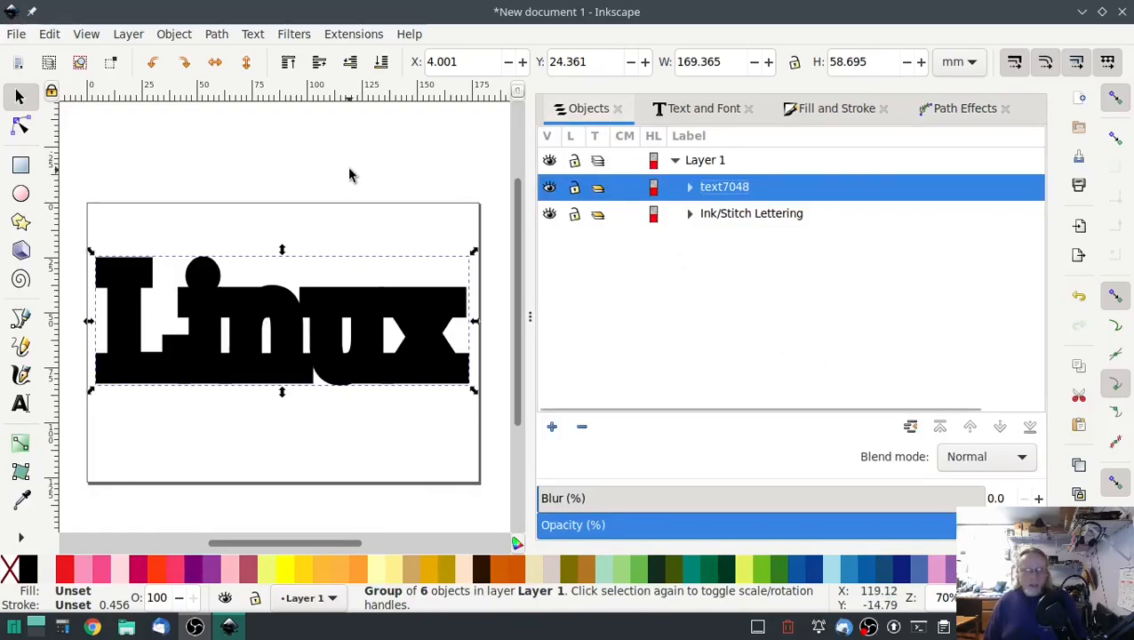
pyautogui.moveTo(336, 156)
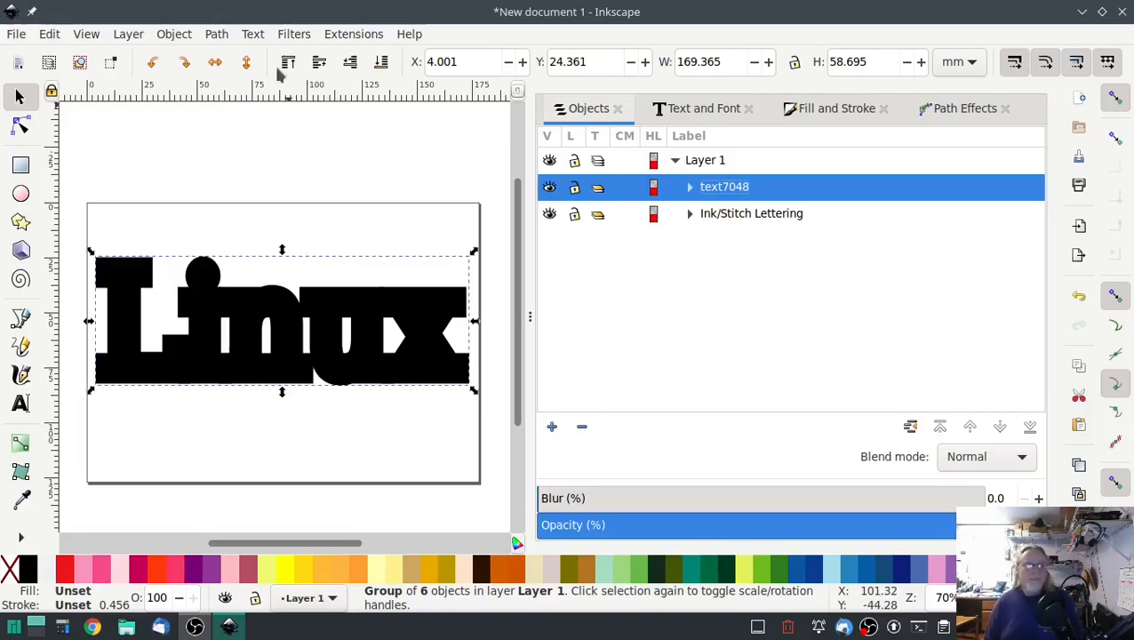
pyautogui.click(216, 34)
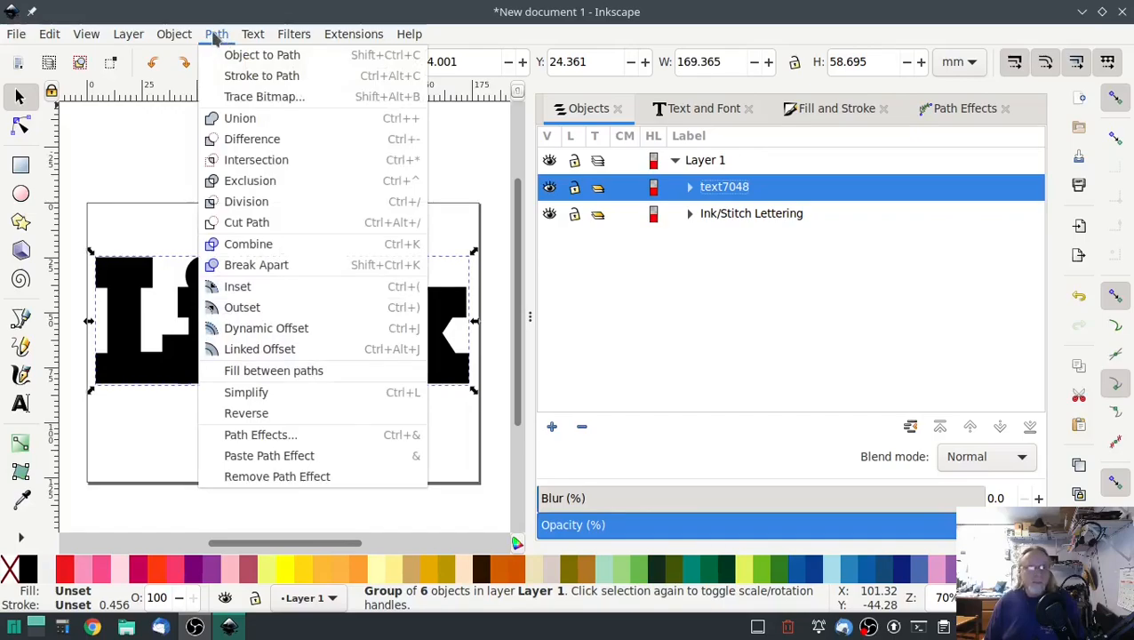
pyautogui.moveTo(248, 244)
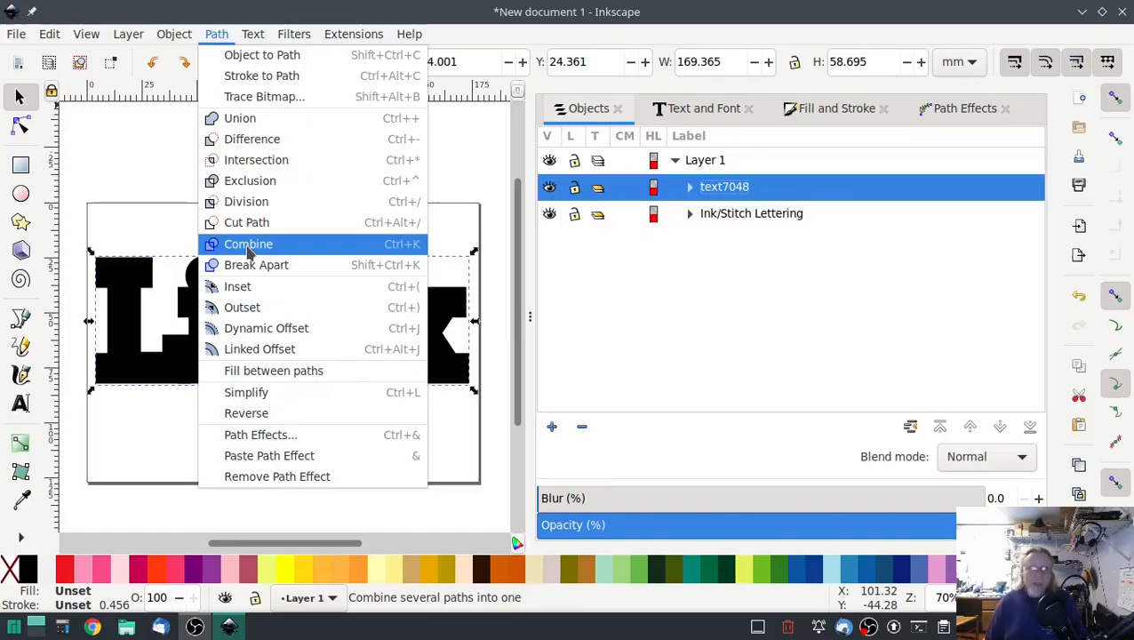
# Combine the offset letter pieces into a single 113-node path.
pyautogui.click(248, 244)
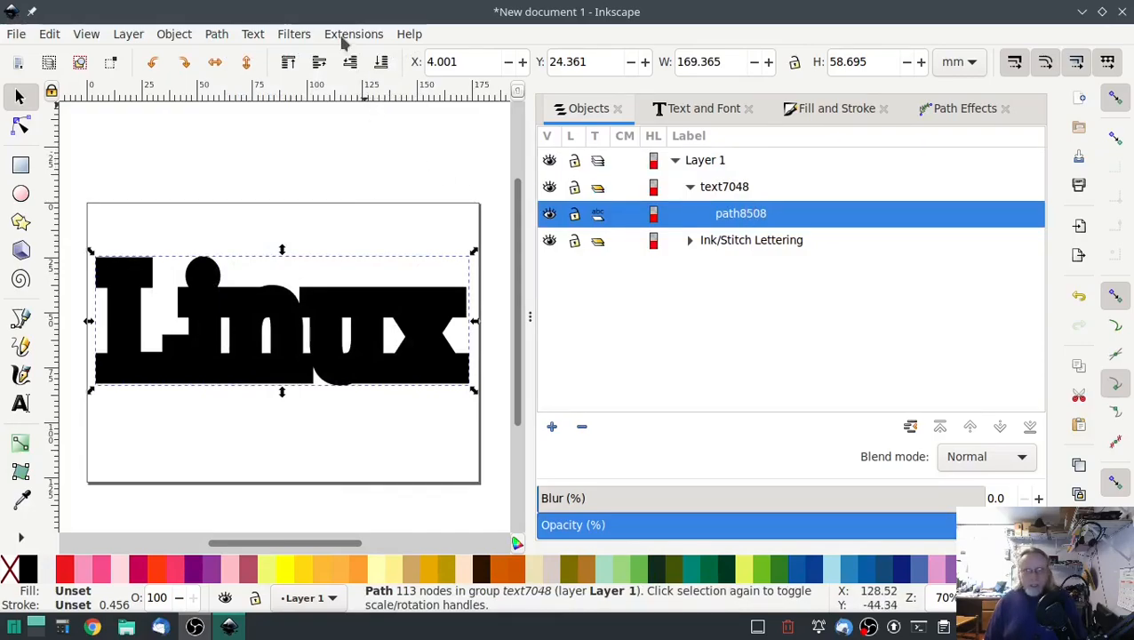
pyautogui.click(353, 33)
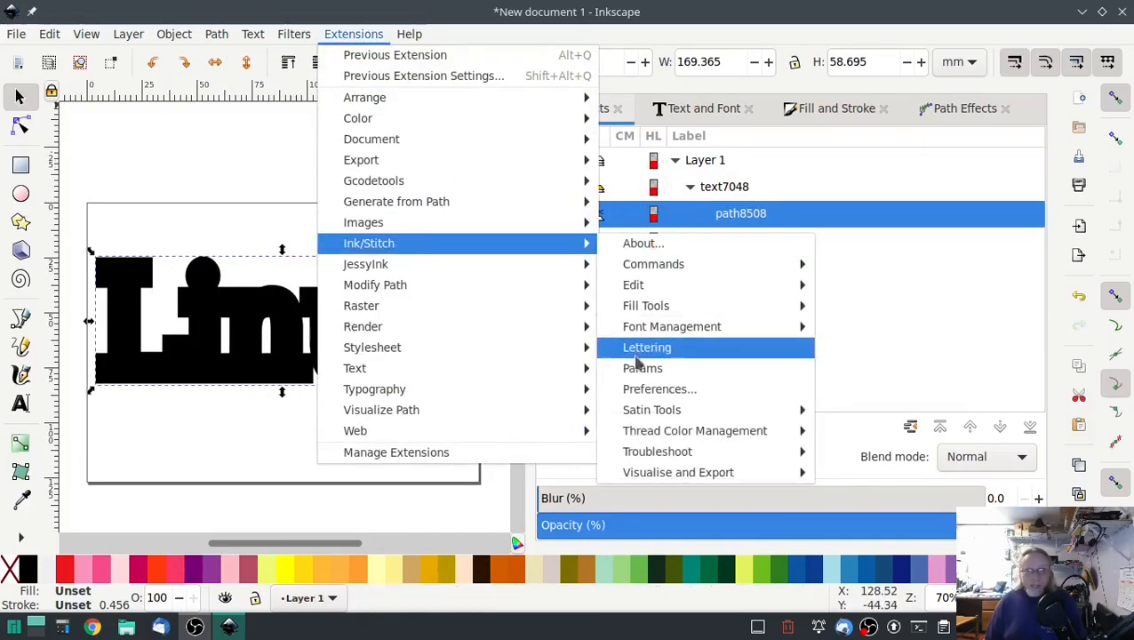
# Give the merged path AutoFill at 45°, 2 mm stitch length, 1.25 mm spacing, no underpath.
pyautogui.click(643, 368)
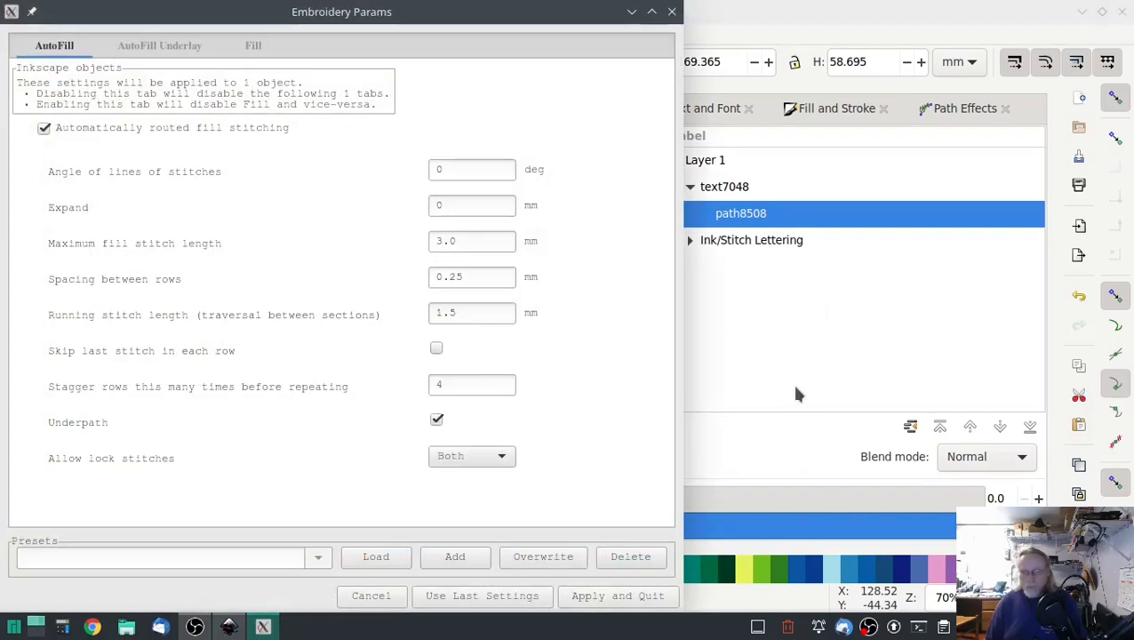
pyautogui.moveTo(574, 338)
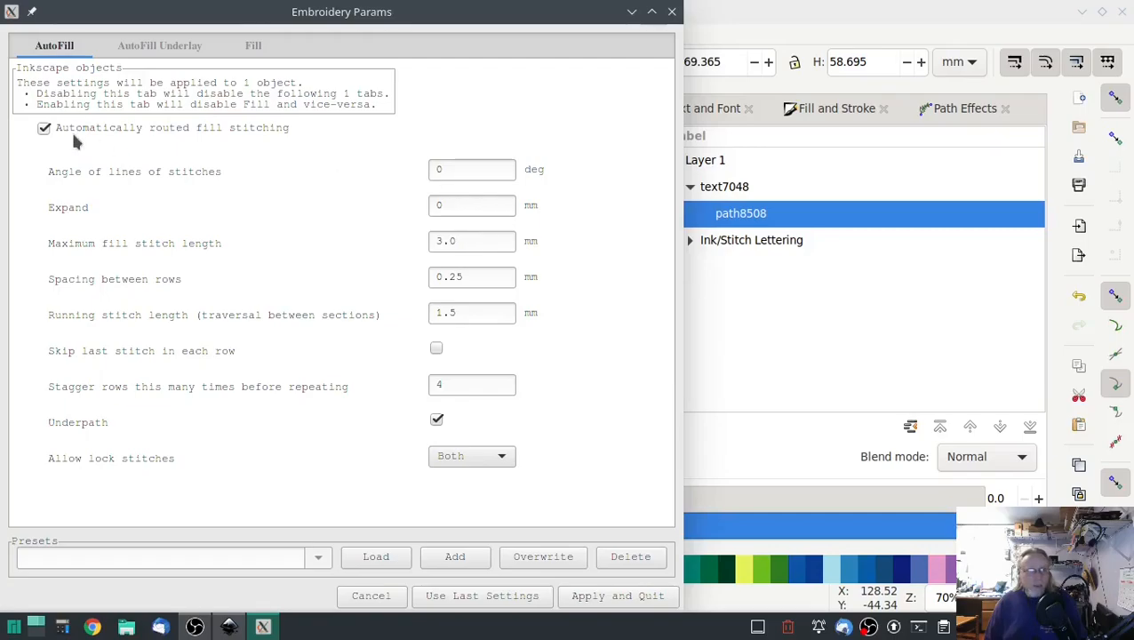
pyautogui.moveTo(251, 158)
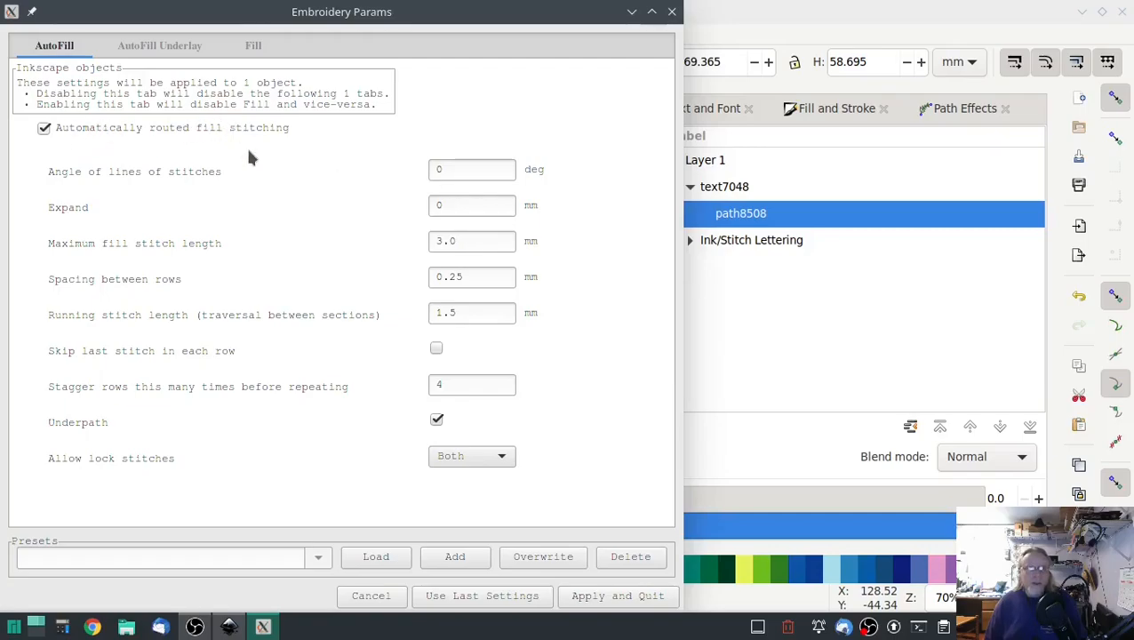
pyautogui.moveTo(125, 341)
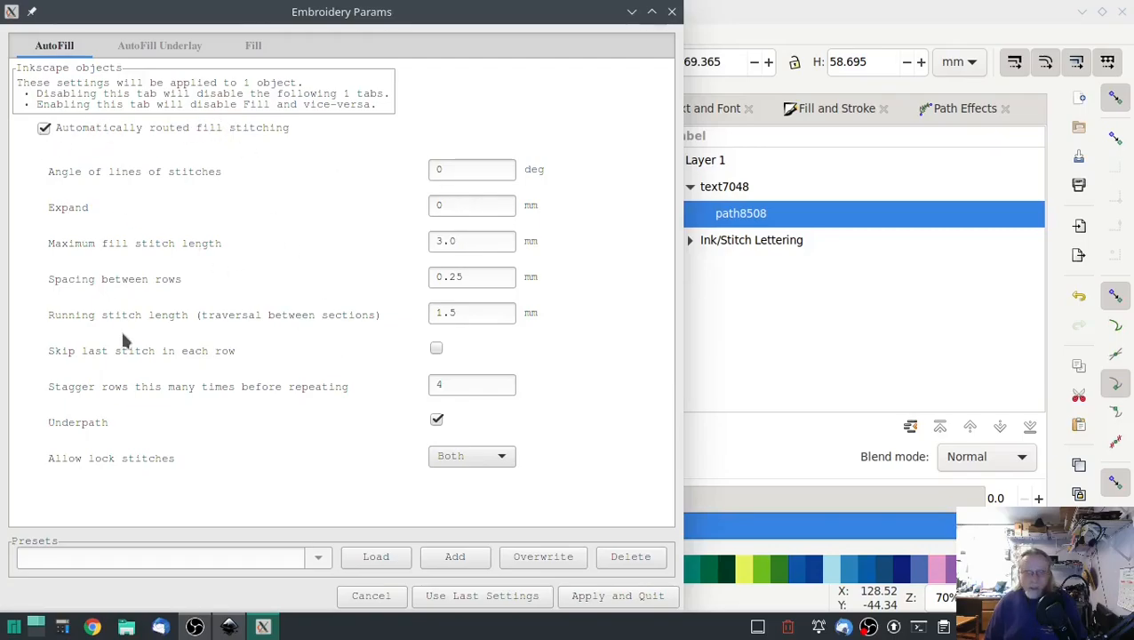
pyautogui.click(437, 419)
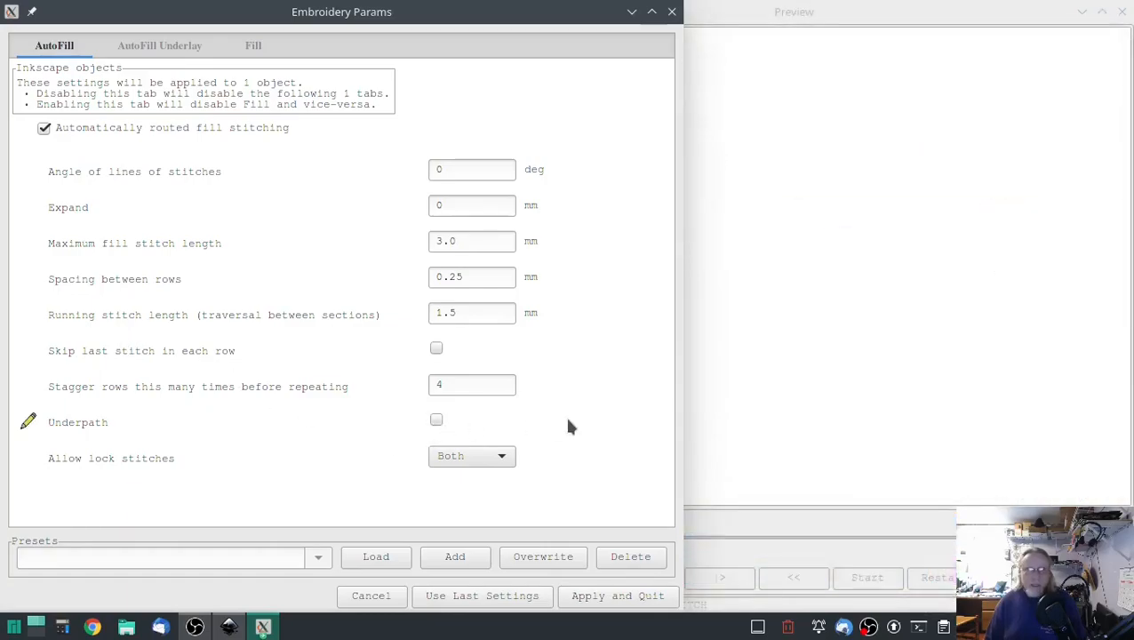
pyautogui.click(159, 45)
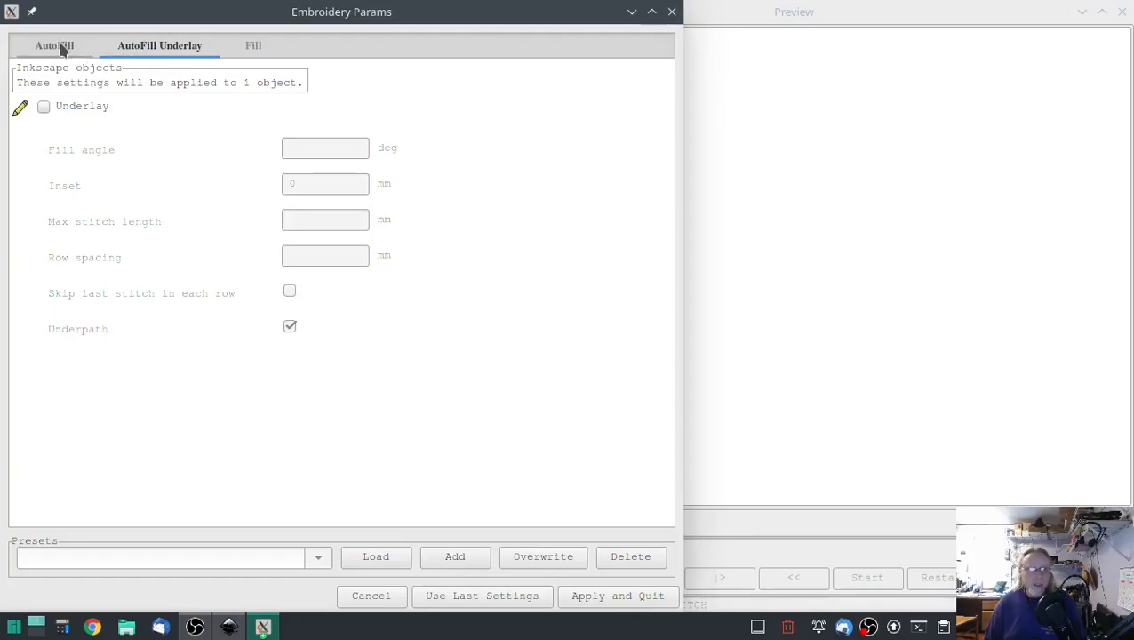
pyautogui.moveTo(47, 55)
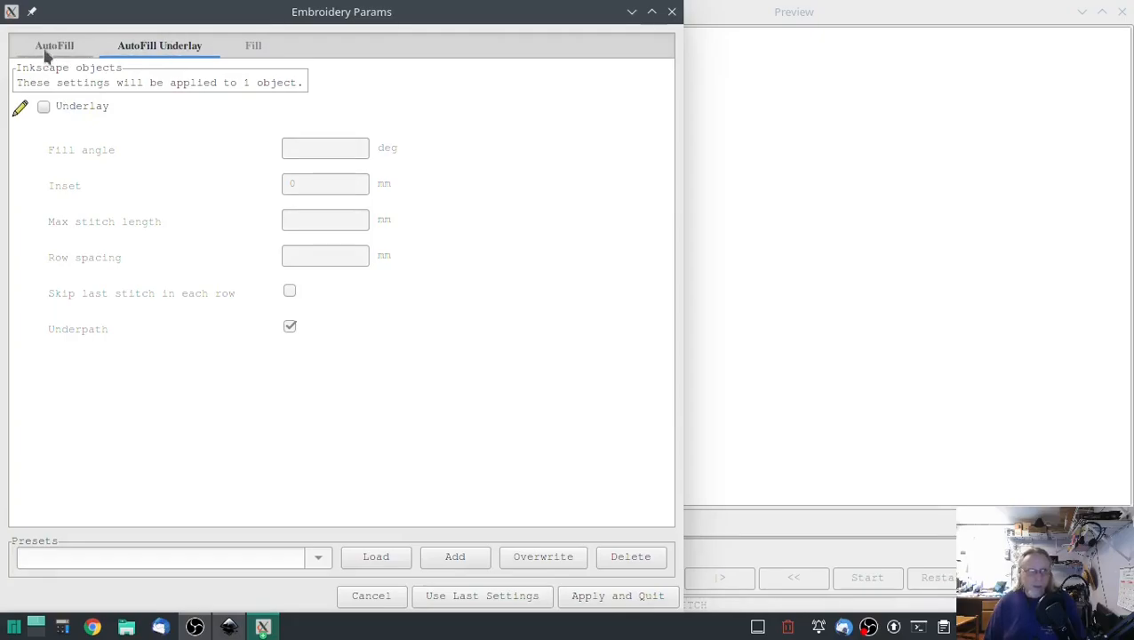
pyautogui.click(54, 46)
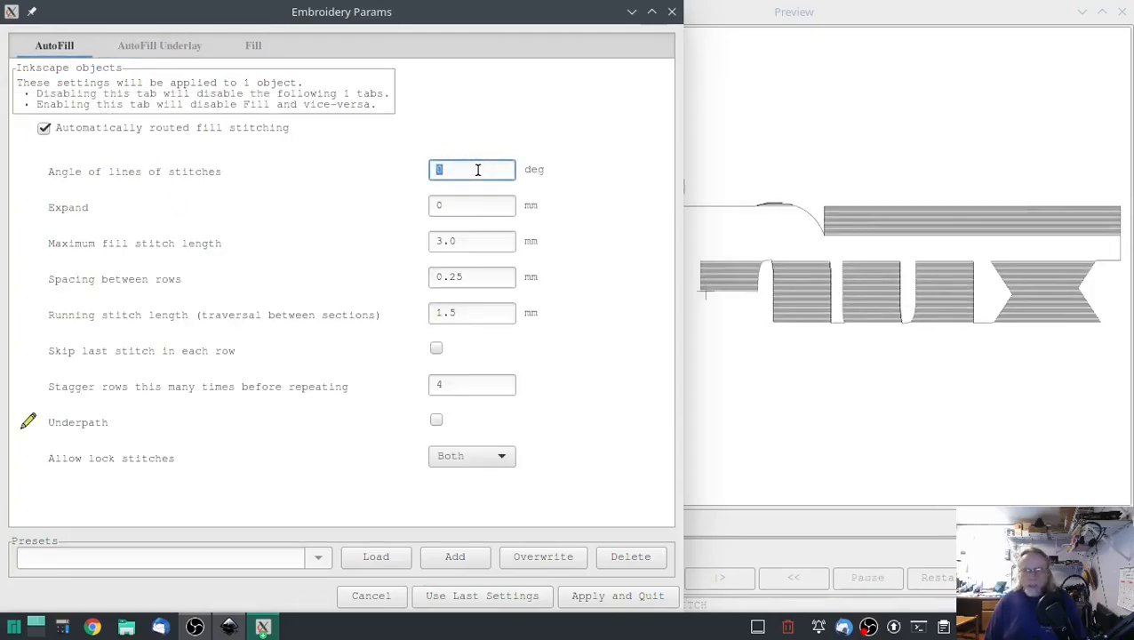
pyautogui.write('45')
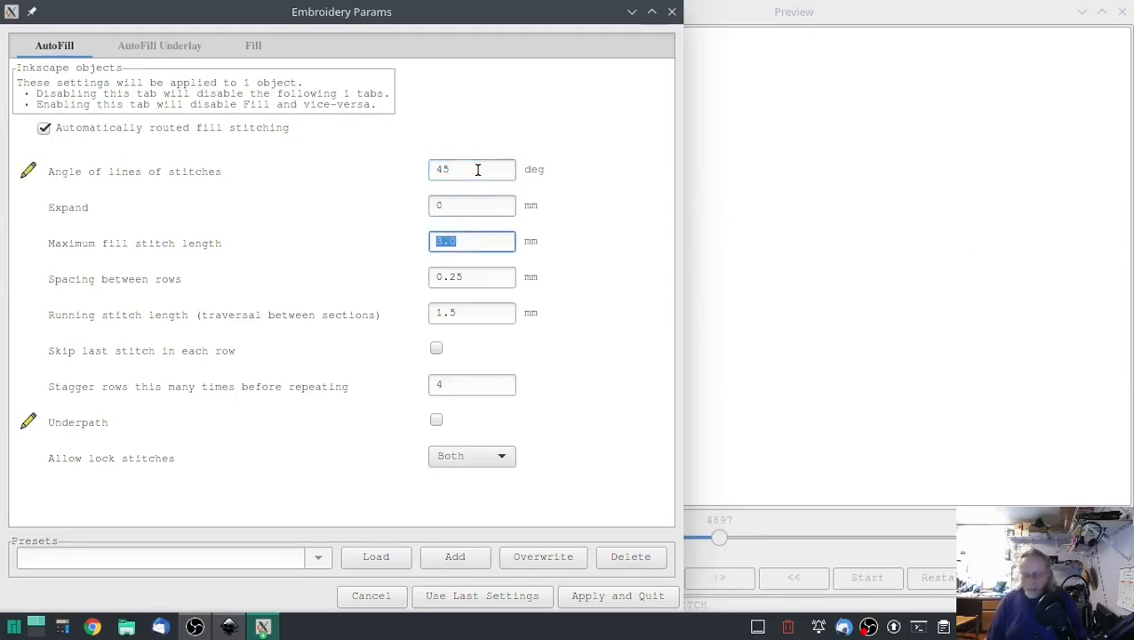
pyautogui.write('2')
pyautogui.click(472, 277)
pyautogui.write('1.2')
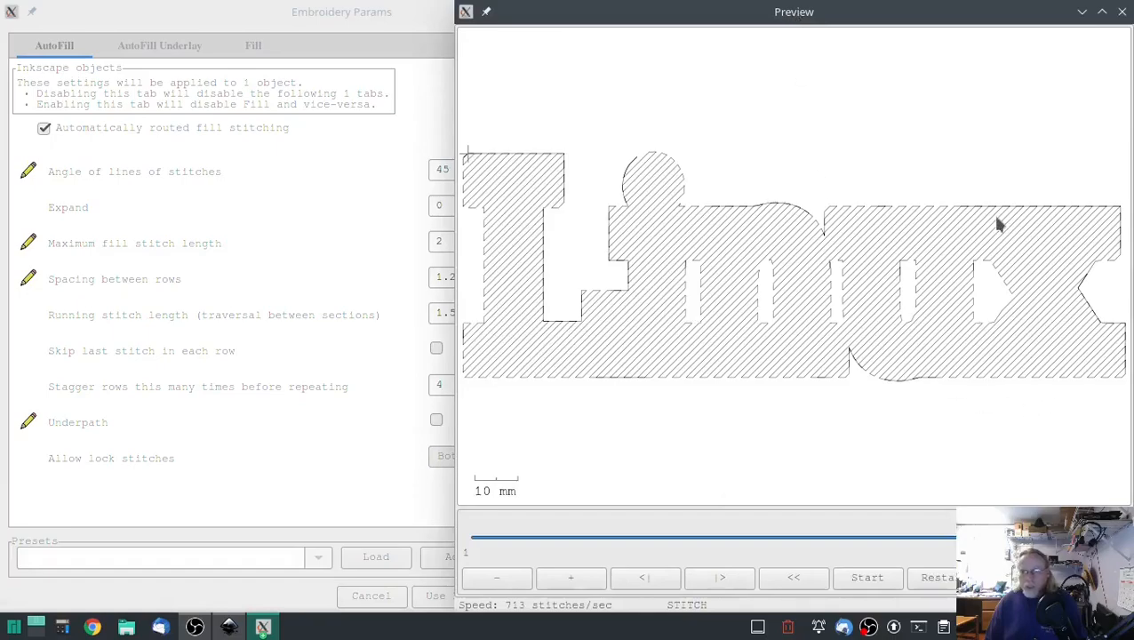
pyautogui.moveTo(965, 249)
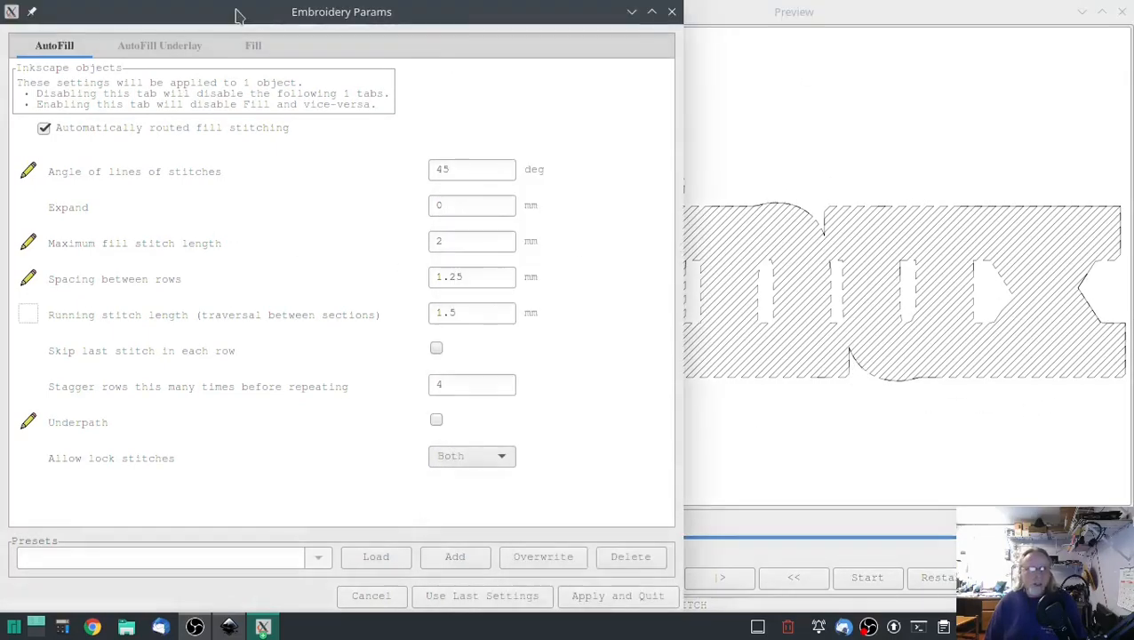
pyautogui.click(253, 46)
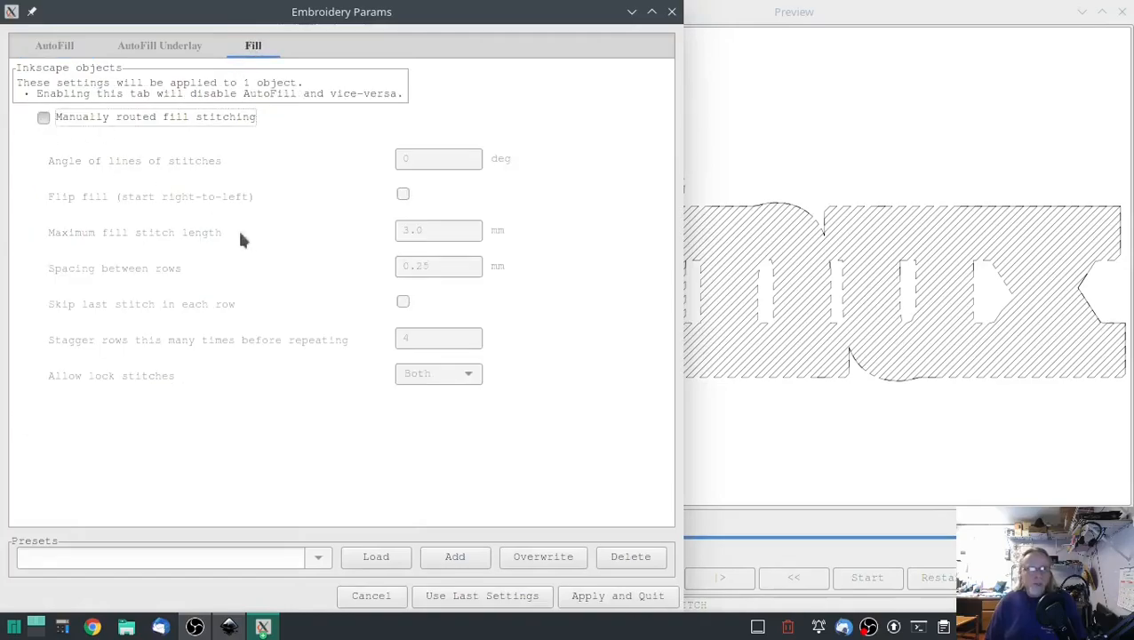
# Apply a 45° AutoFill with 2 mm max stitch length and 1.25 mm spacing to the Linux underlay.
pyautogui.click(43, 116)
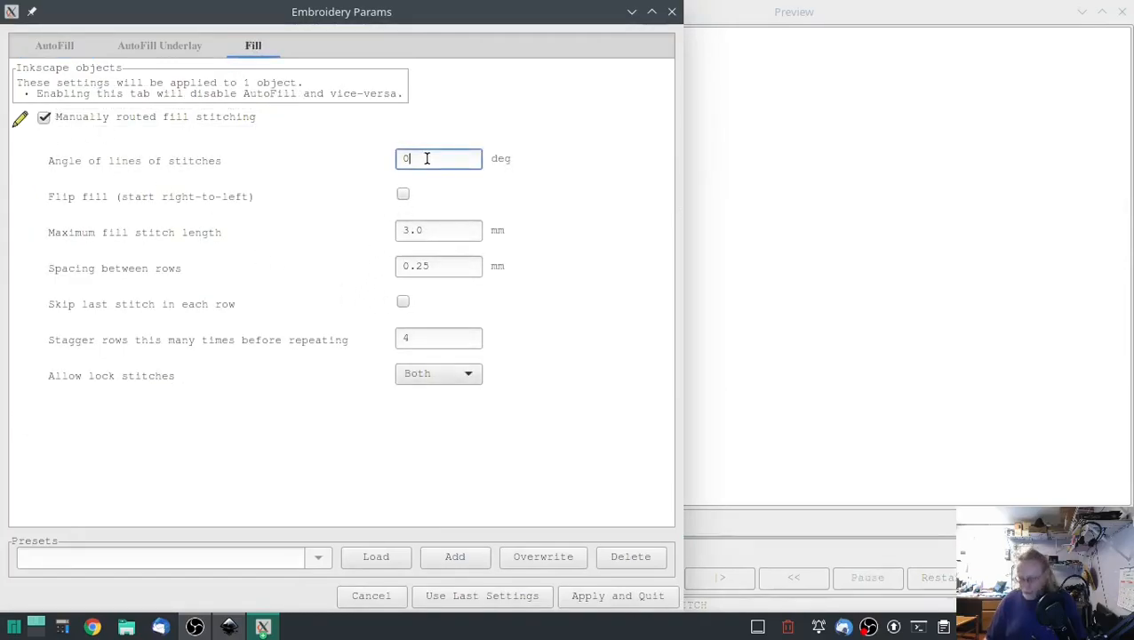
pyautogui.write('45')
pyautogui.click(438, 230)
pyautogui.write('2')
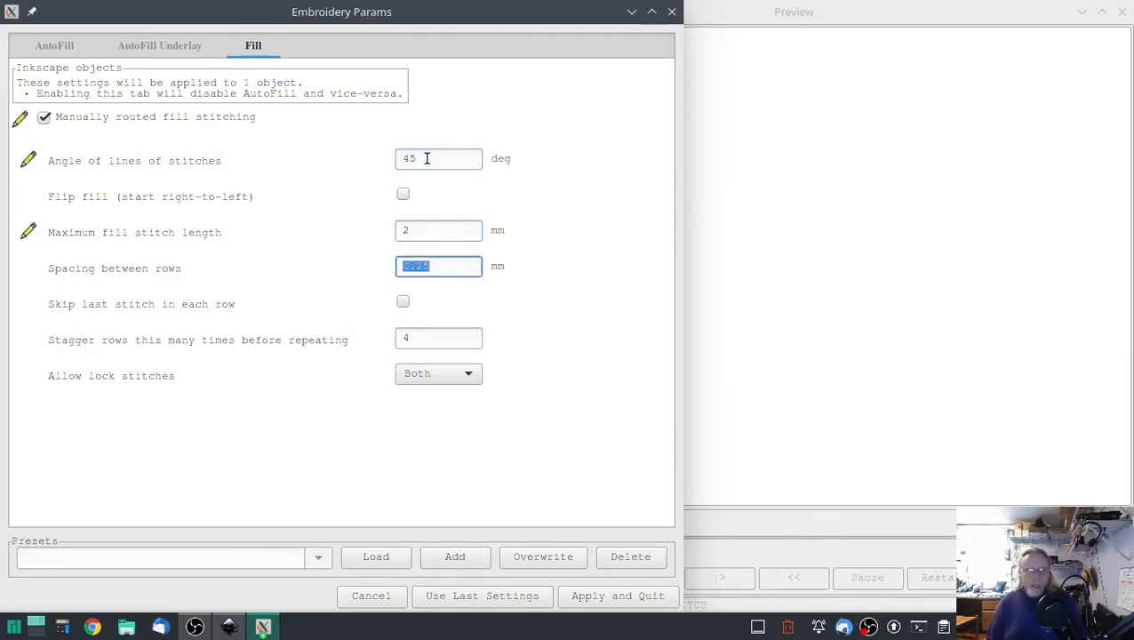
pyautogui.write('1.25')
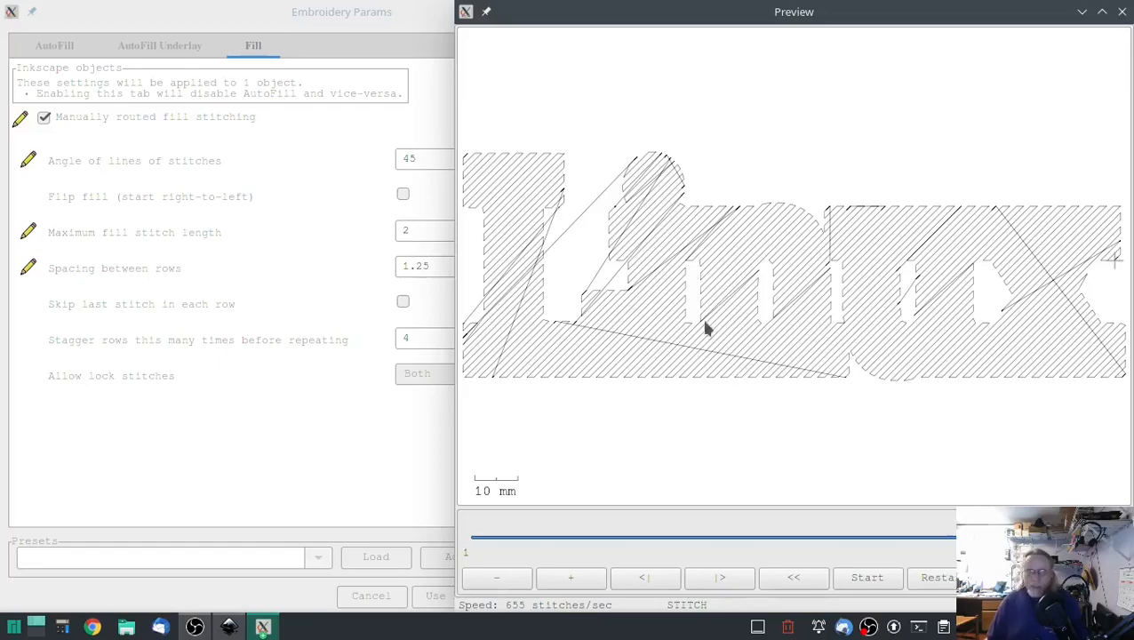
pyautogui.moveTo(463, 296)
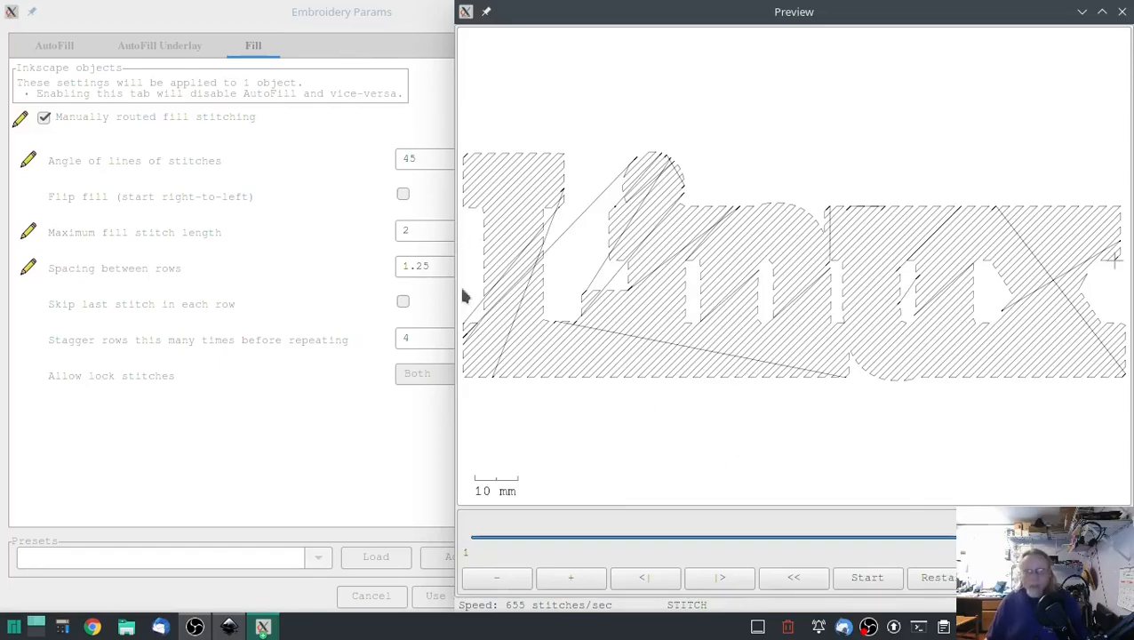
pyautogui.click(54, 46)
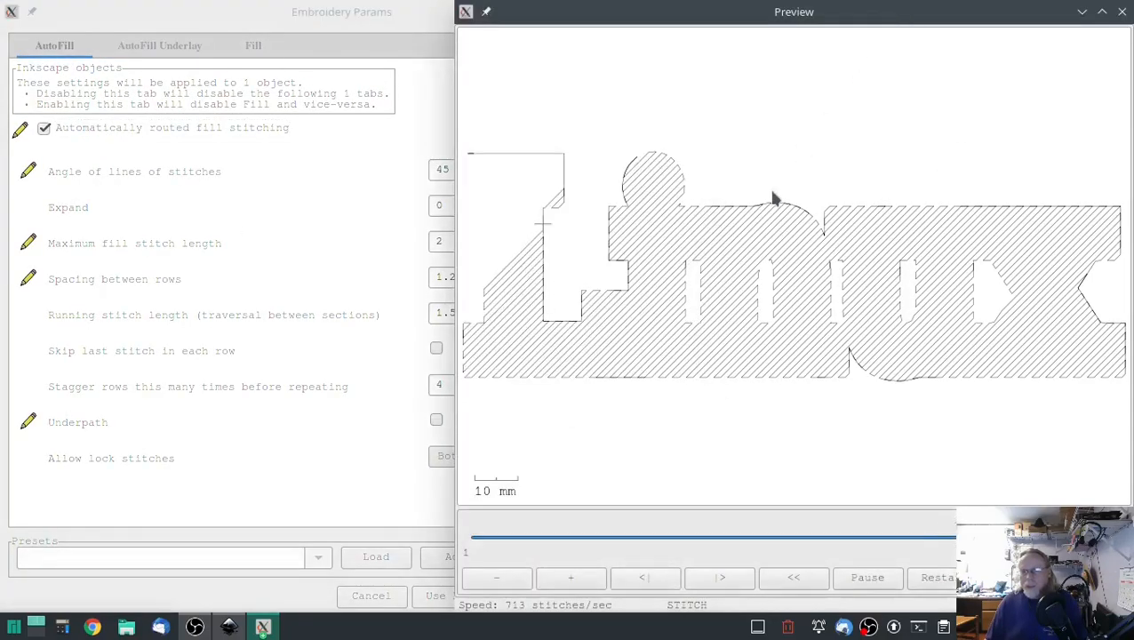
pyautogui.click(867, 578)
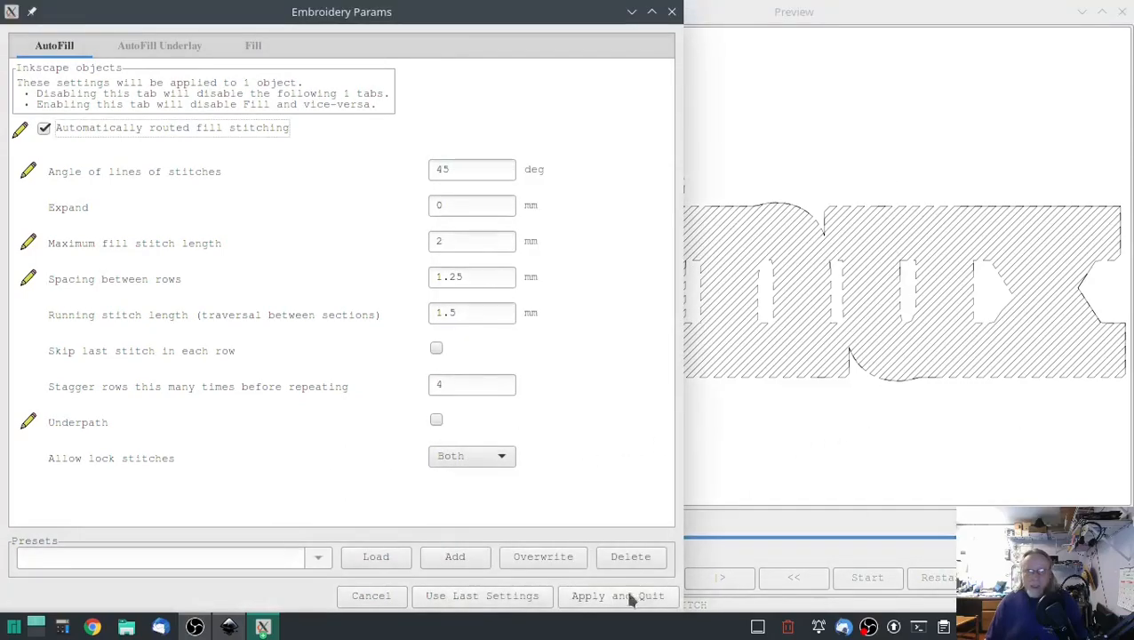
pyautogui.click(617, 596)
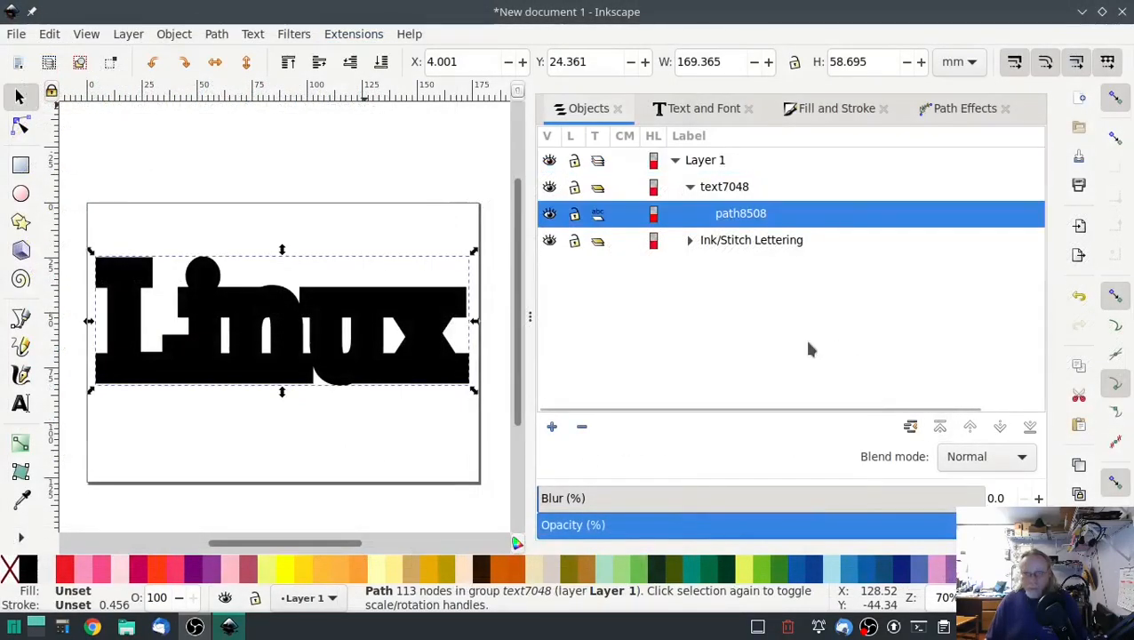
# Duplicate the Linux underlay path and set the copy's AutoFill angle to -45°.
pyautogui.rightClick(725, 187)
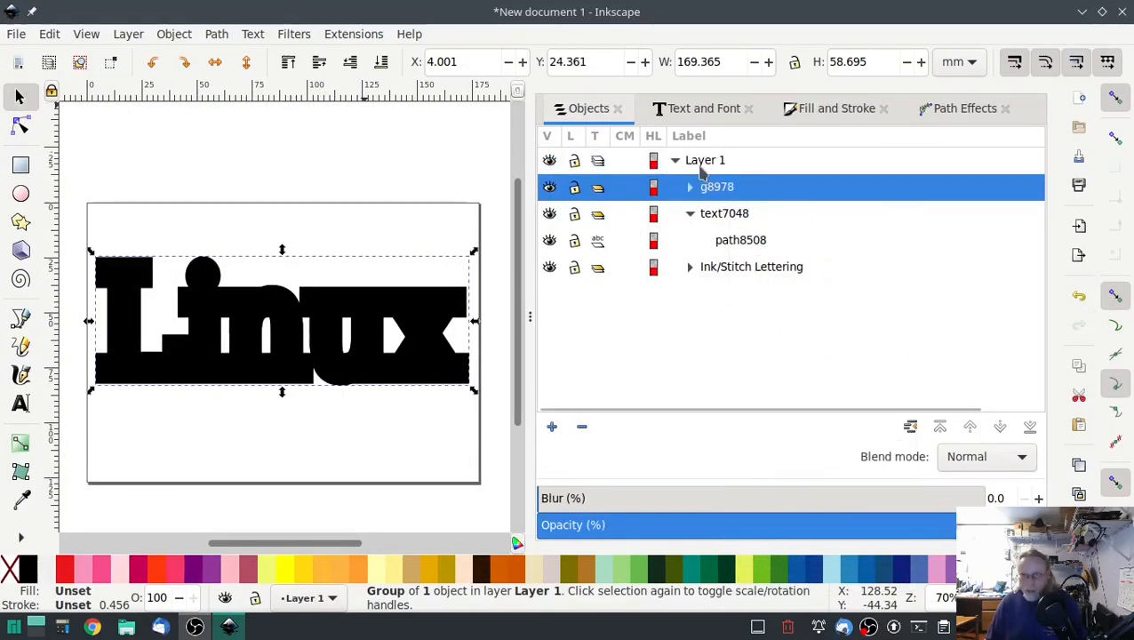
pyautogui.click(353, 34)
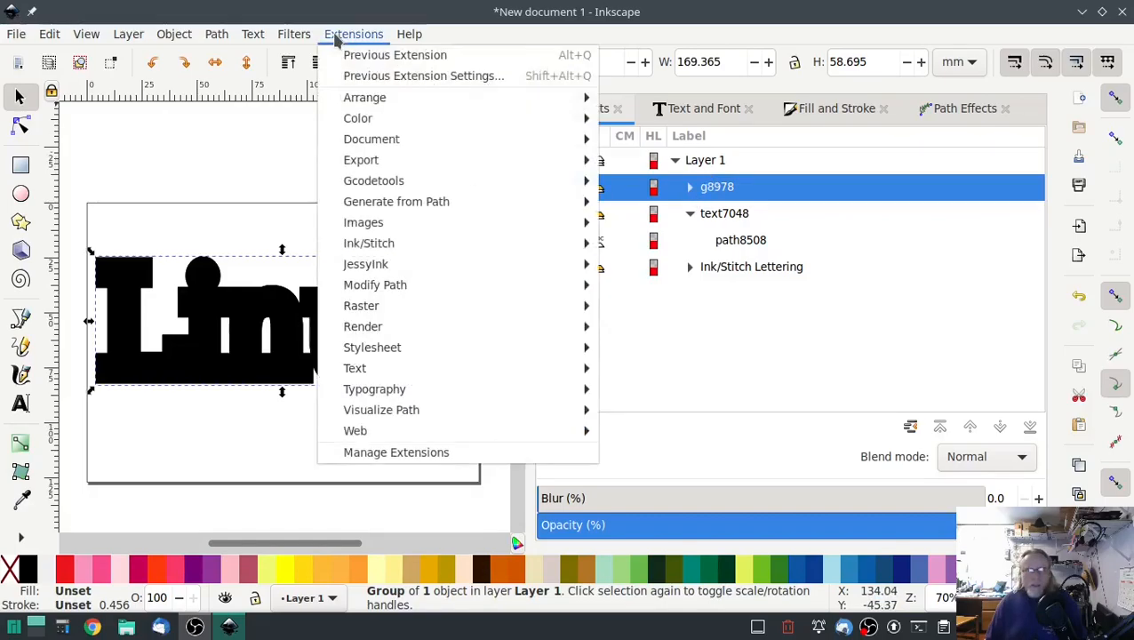
pyautogui.moveTo(369, 242)
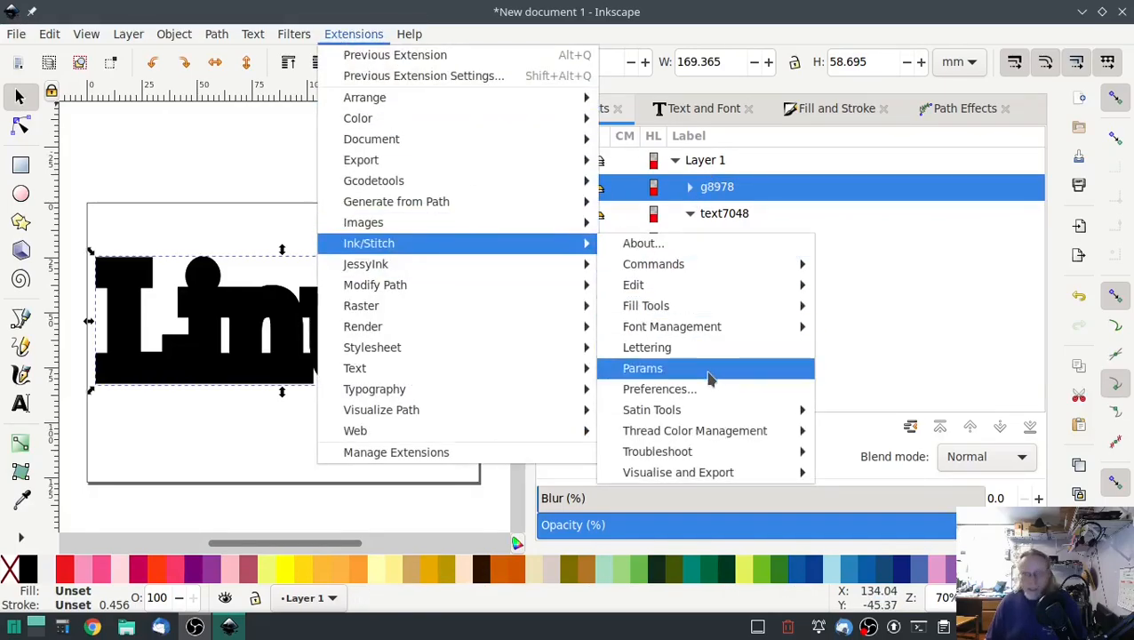
pyautogui.click(643, 368)
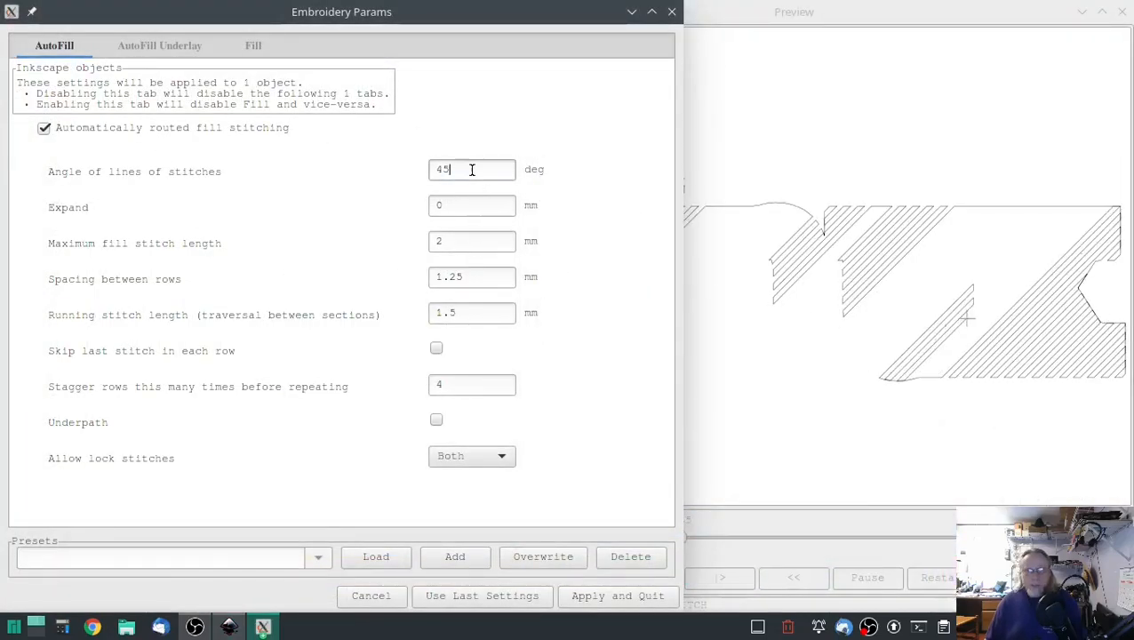
pyautogui.tripleClick(471, 170)
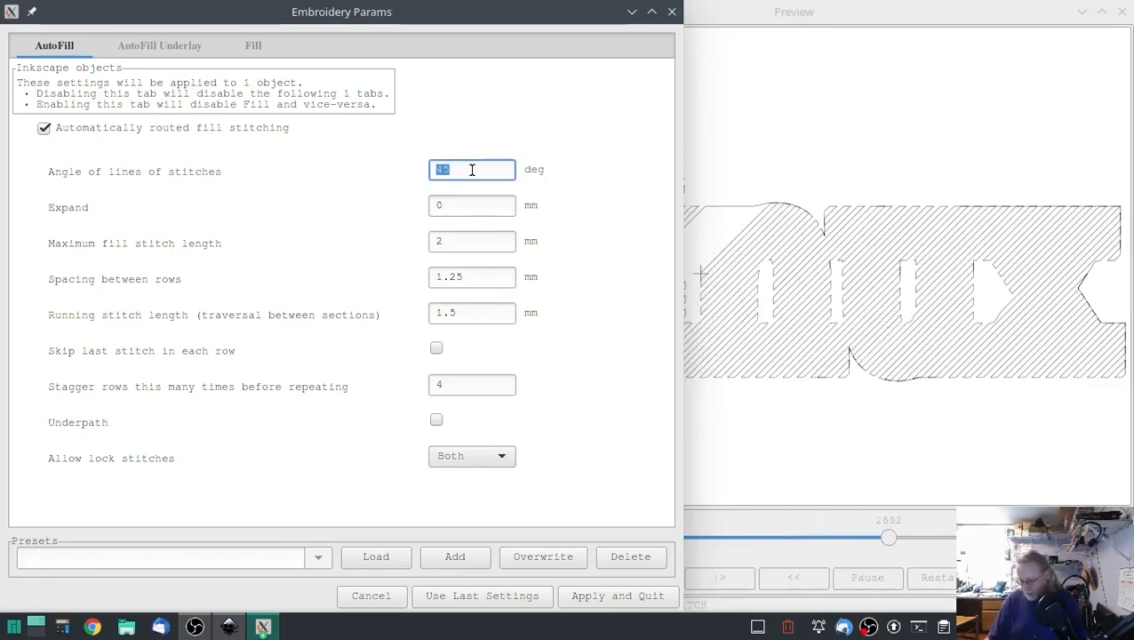
pyautogui.write('-45')
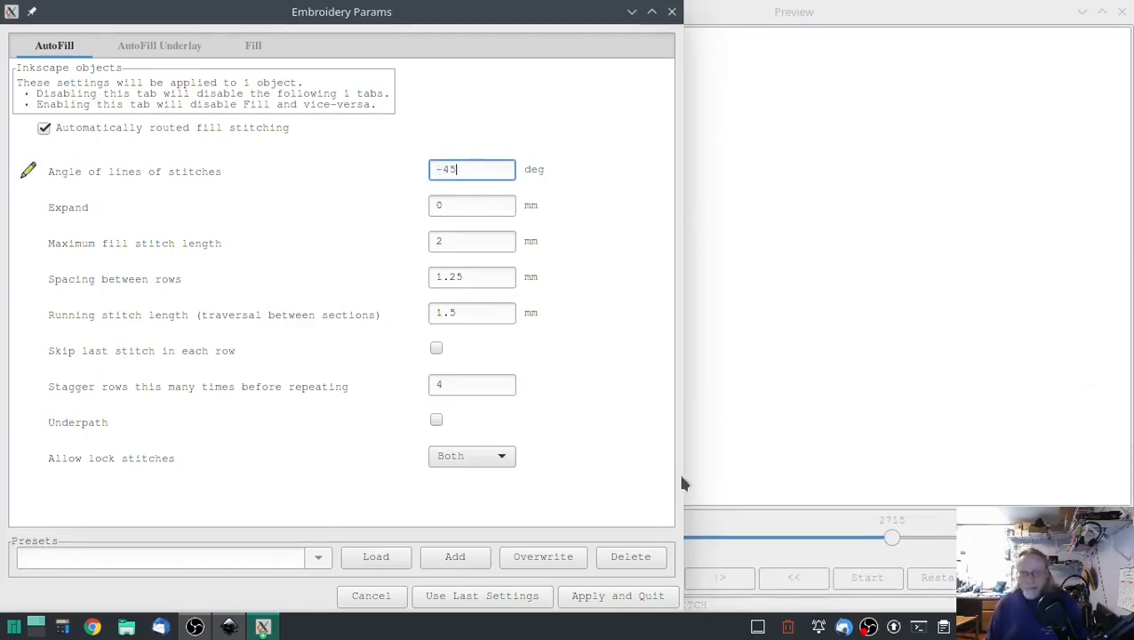
pyautogui.click(617, 595)
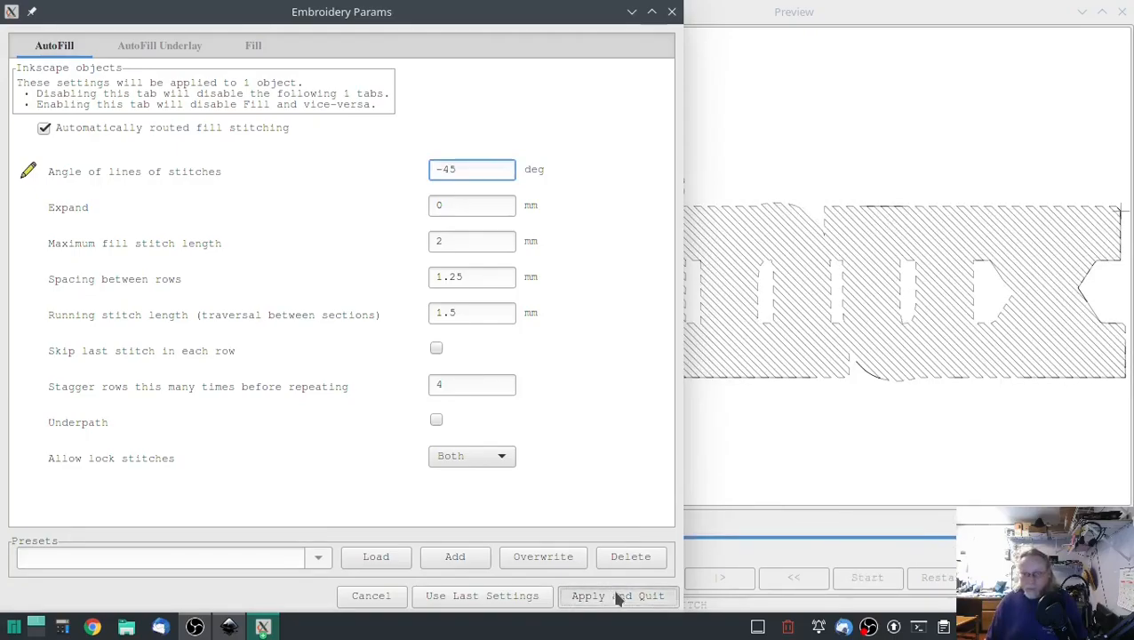
pyautogui.click(617, 595)
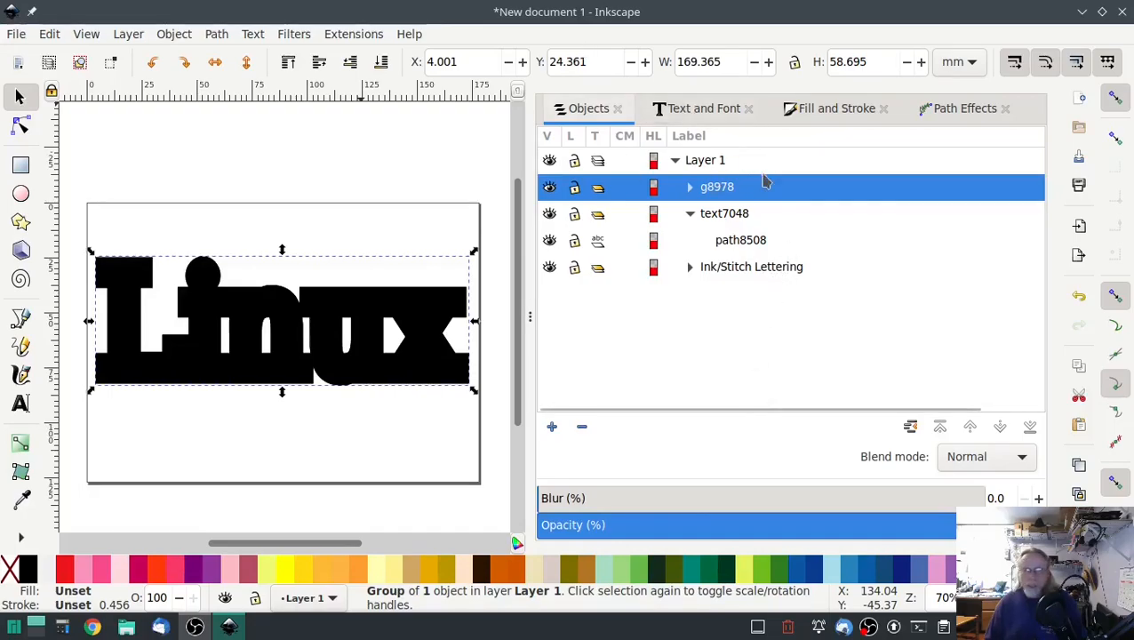
# Raise the Ink/Stitch Lettering group above the fills and pass the Ink/Stitch troubleshoot check.
pyautogui.click(751, 266)
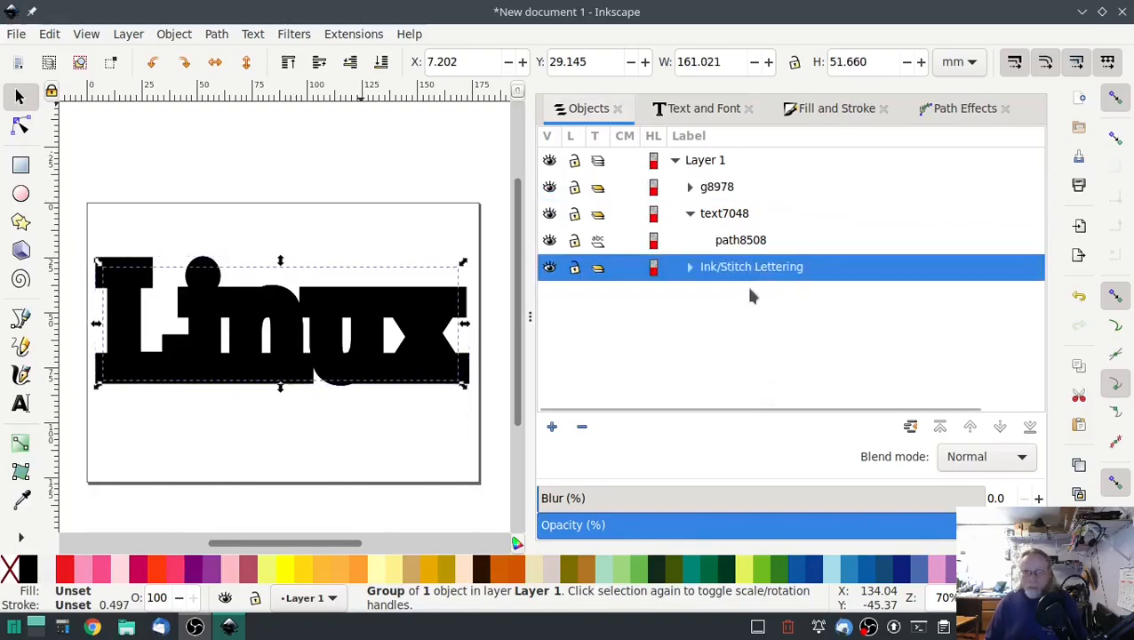
pyautogui.moveTo(766, 273)
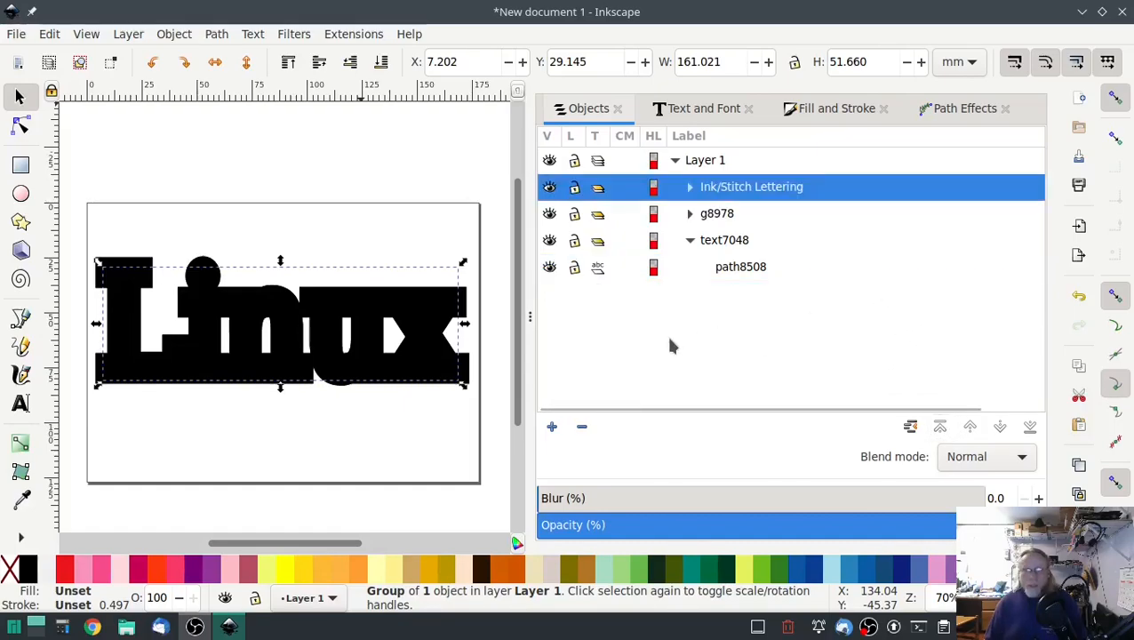
pyautogui.click(354, 34)
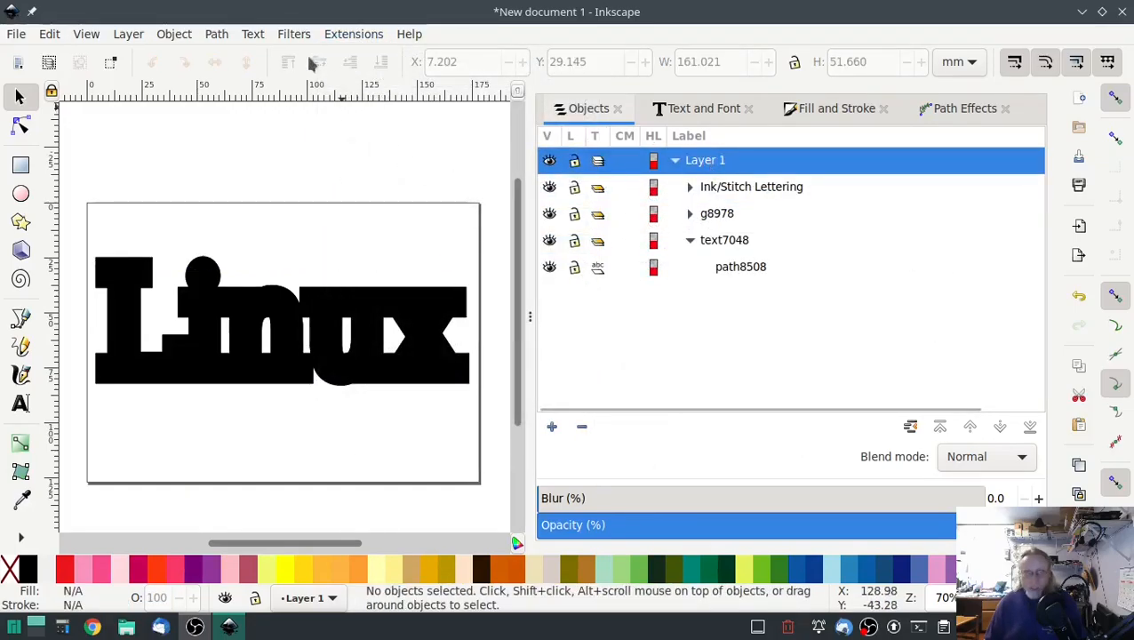
pyautogui.click(354, 34)
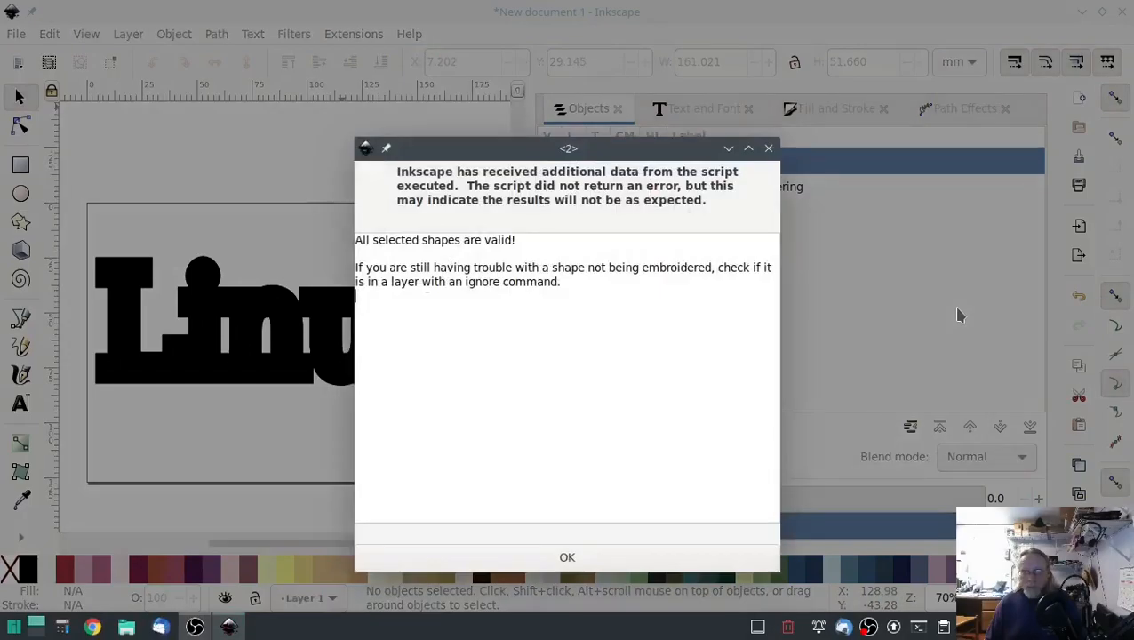
pyautogui.click(567, 557)
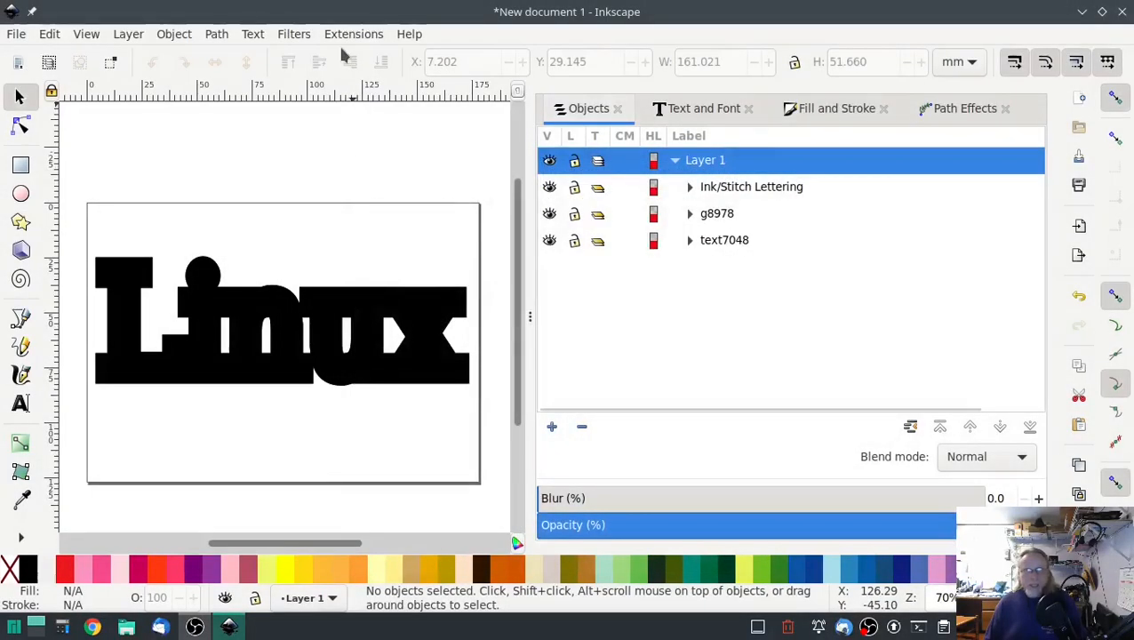
pyautogui.click(354, 34)
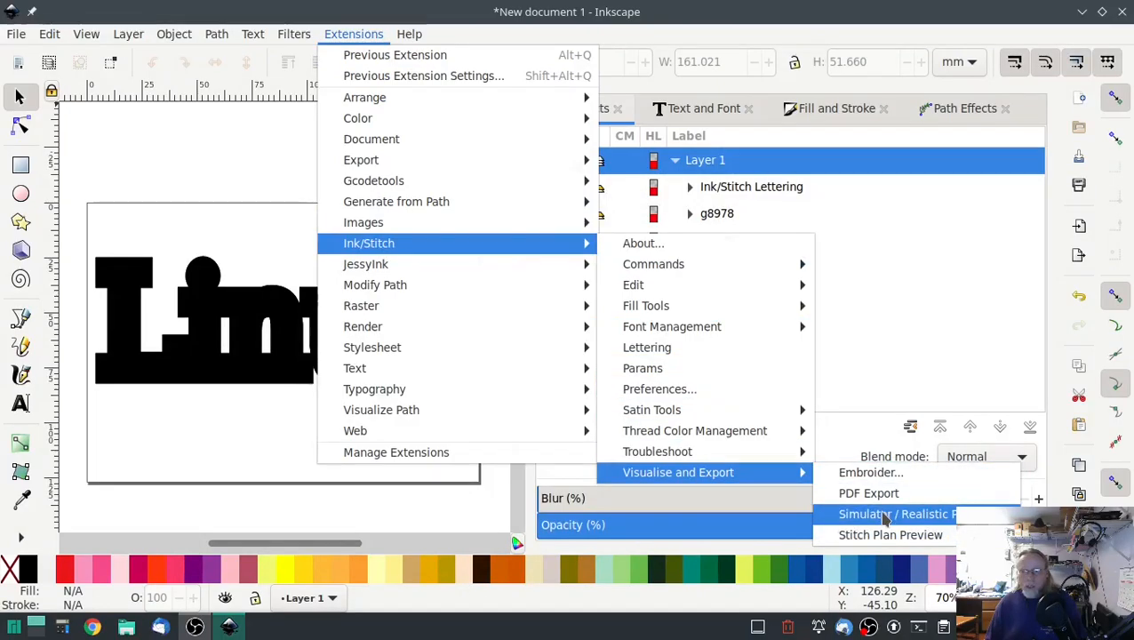
pyautogui.click(897, 514)
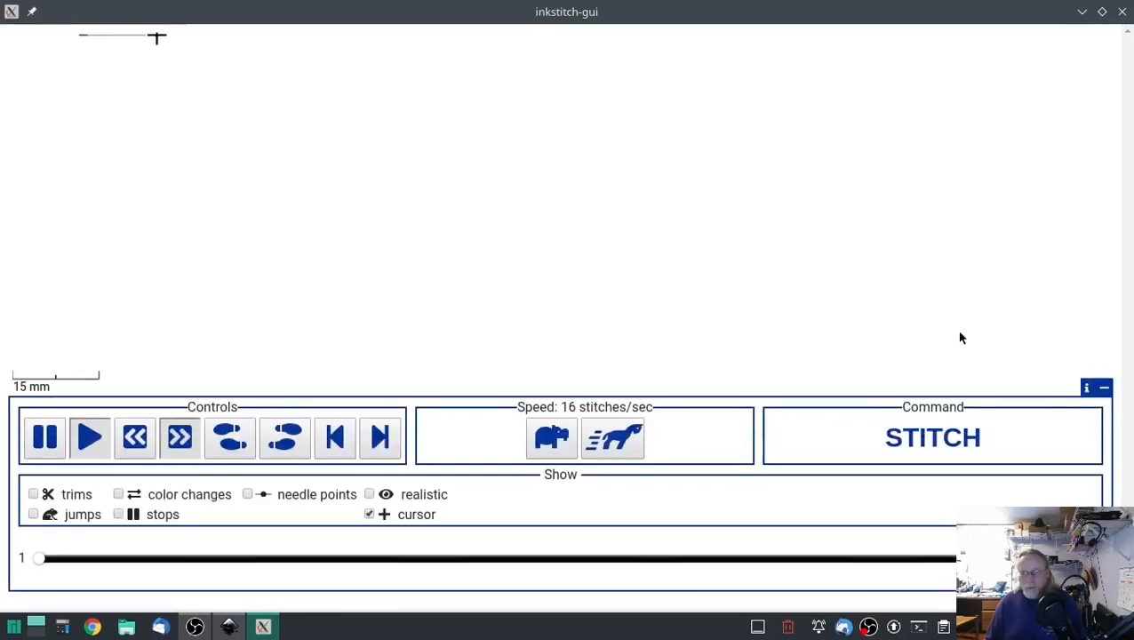
pyautogui.click(612, 436)
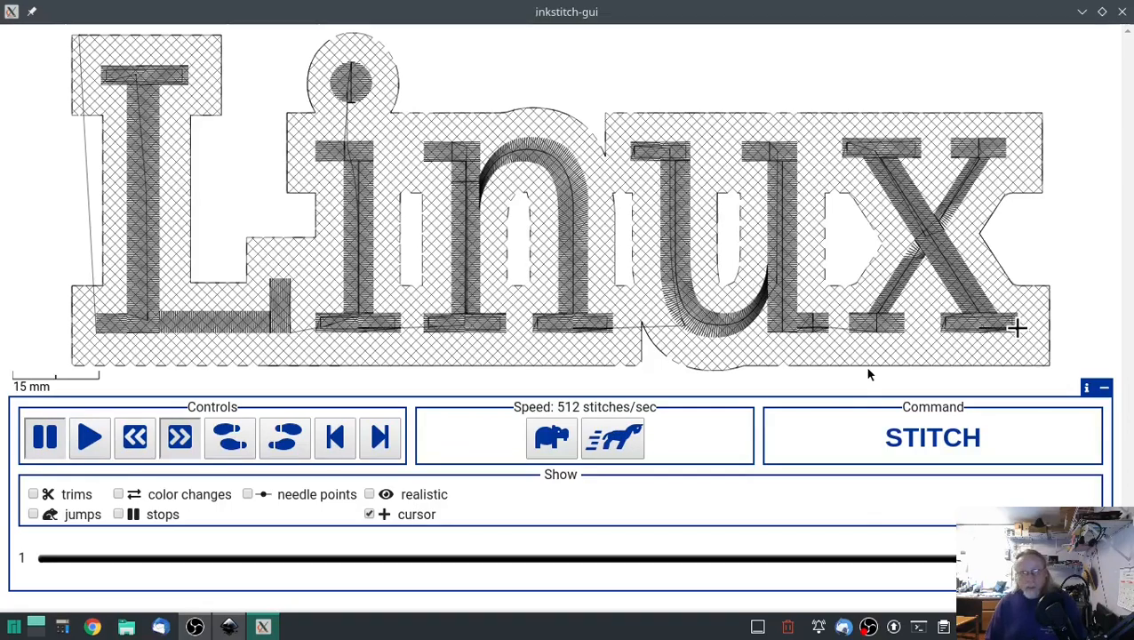
pyautogui.moveTo(1095, 229)
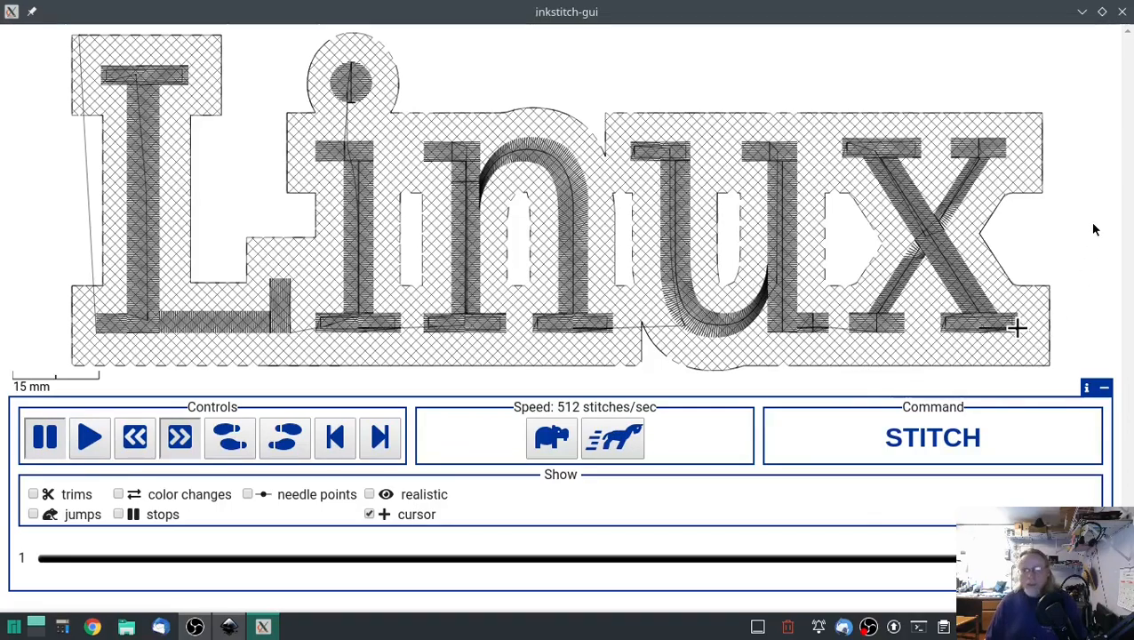
pyautogui.moveTo(1091, 242)
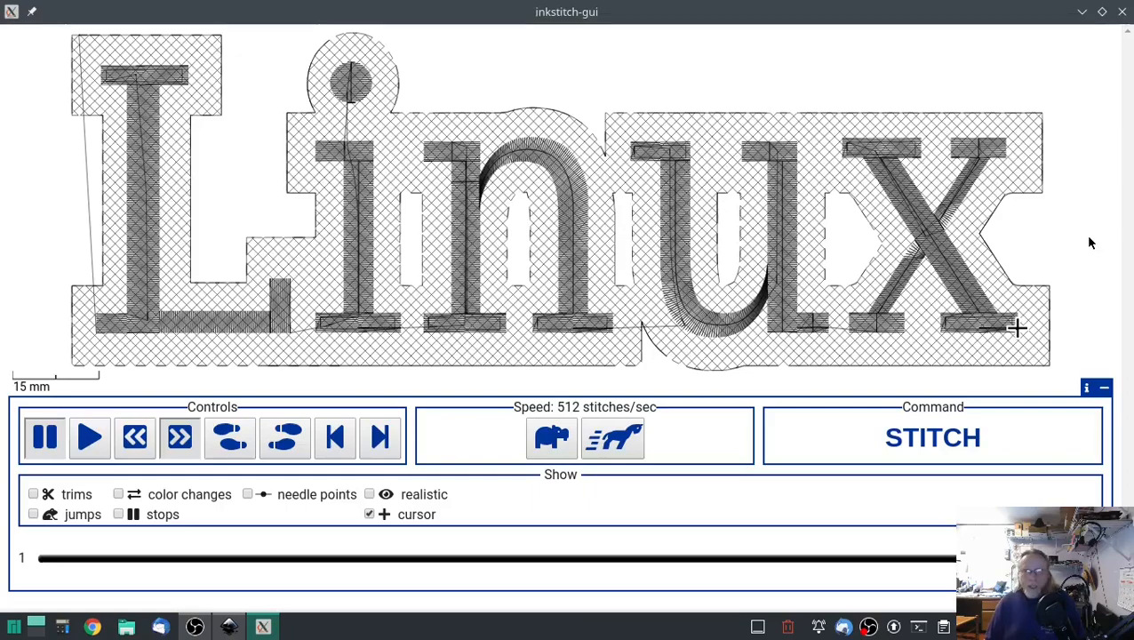
pyautogui.moveTo(1086, 241)
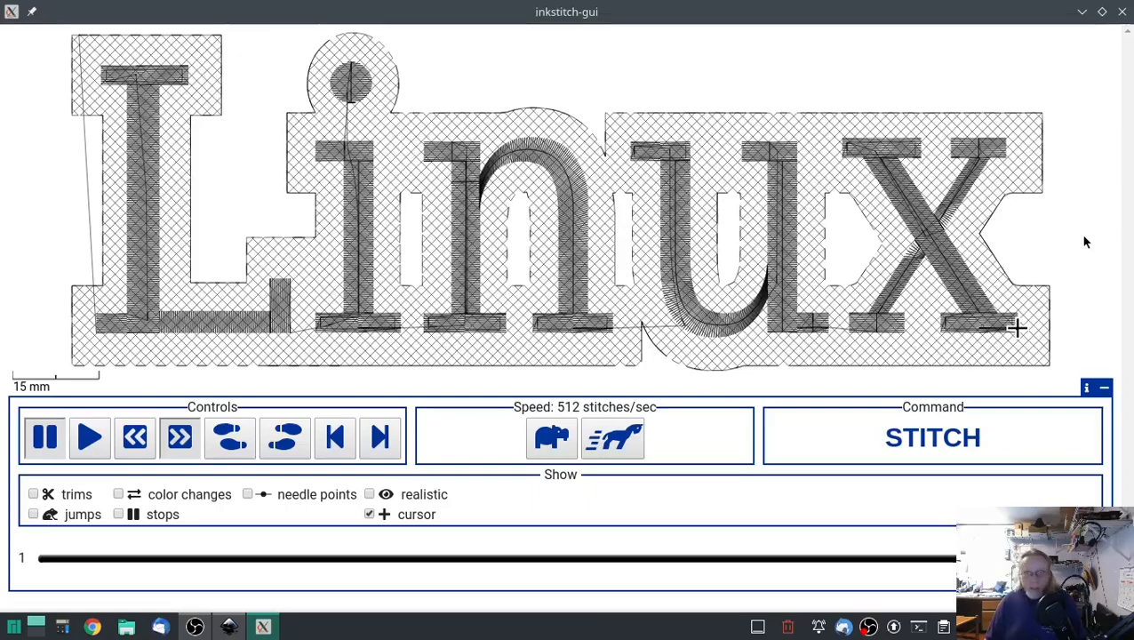
pyautogui.moveTo(664, 446)
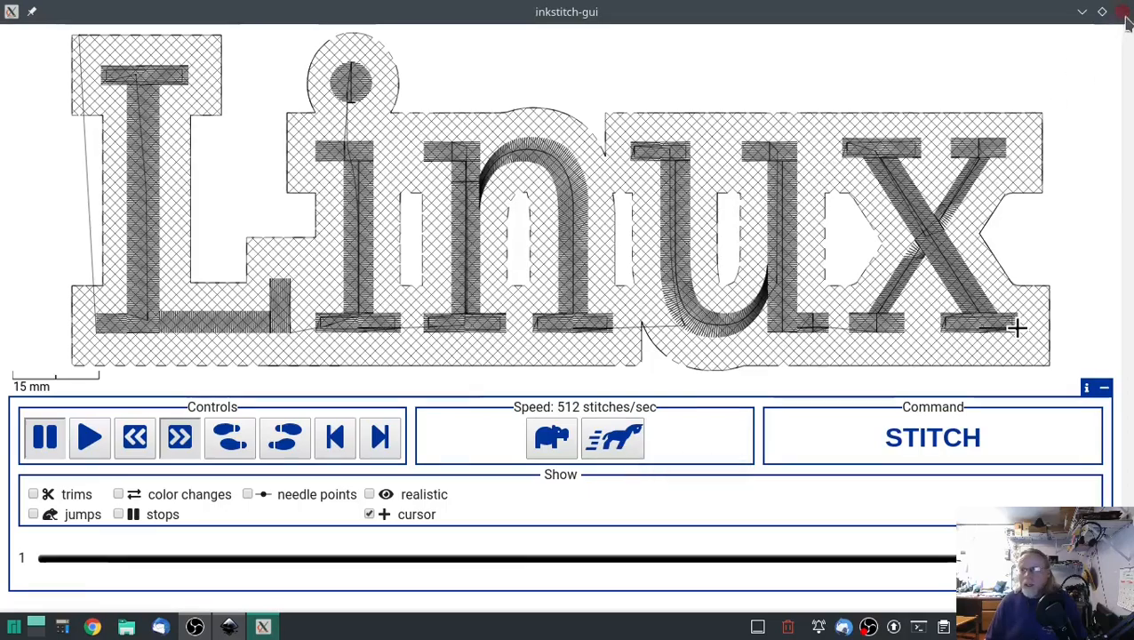
pyautogui.click(1123, 11)
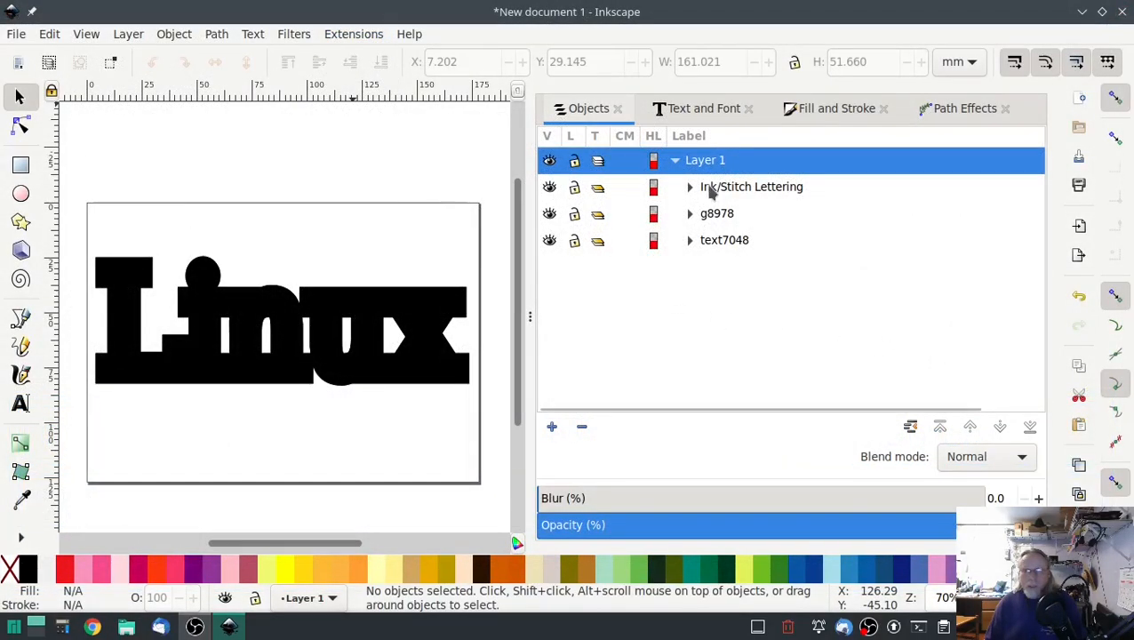
# Select g8978 and add text7048 to the selection in the Objects panel.
pyautogui.click(718, 213)
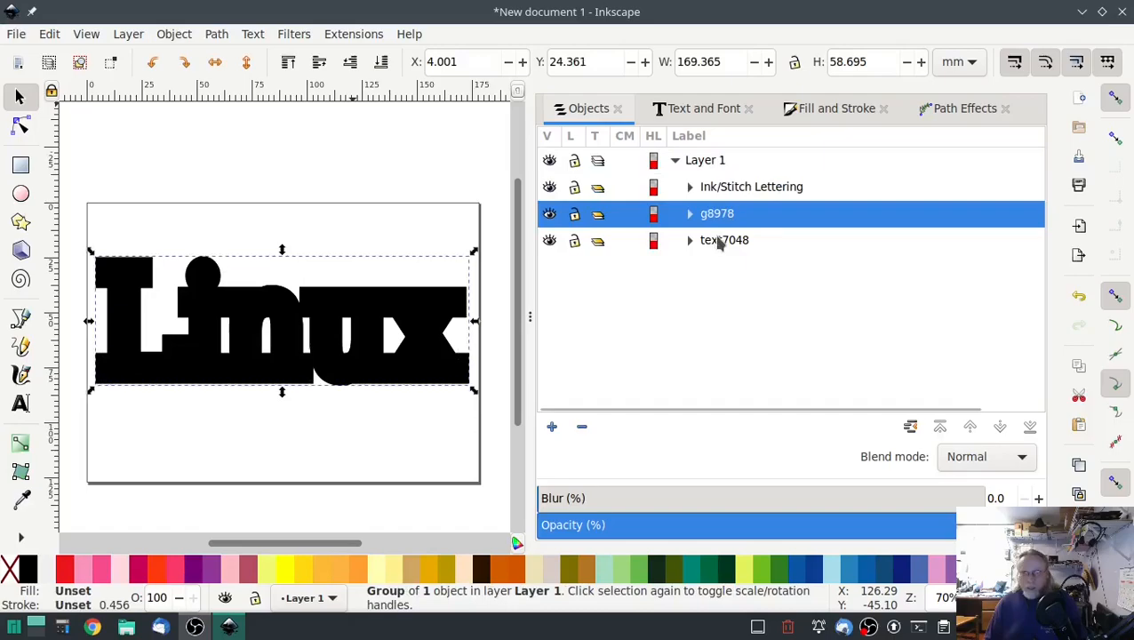
pyautogui.click(725, 240)
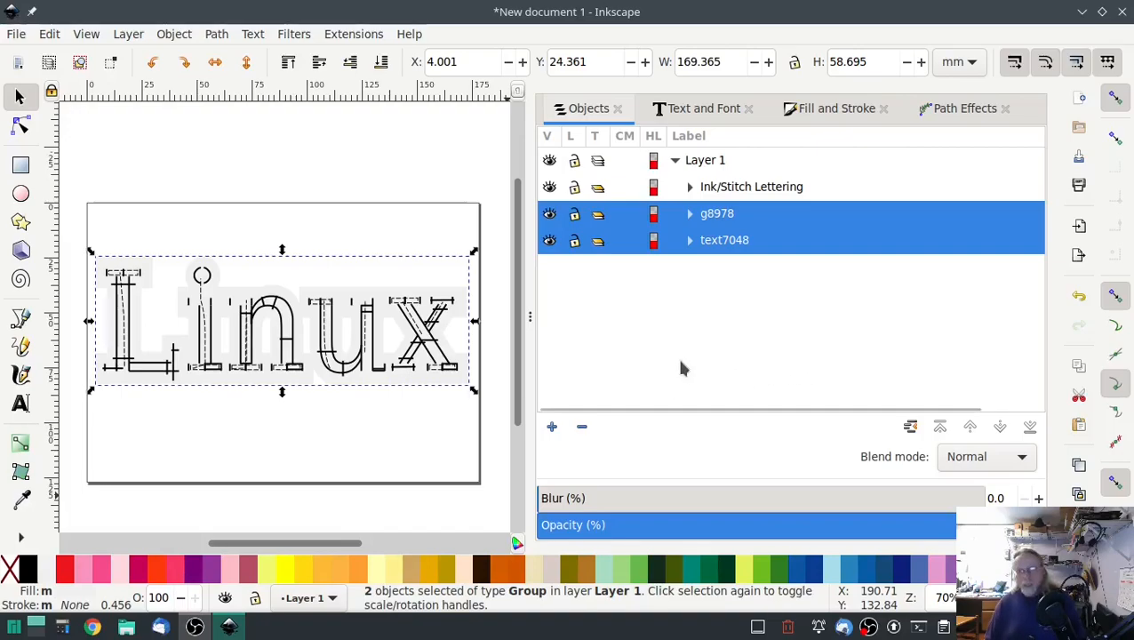
pyautogui.moveTo(630, 258)
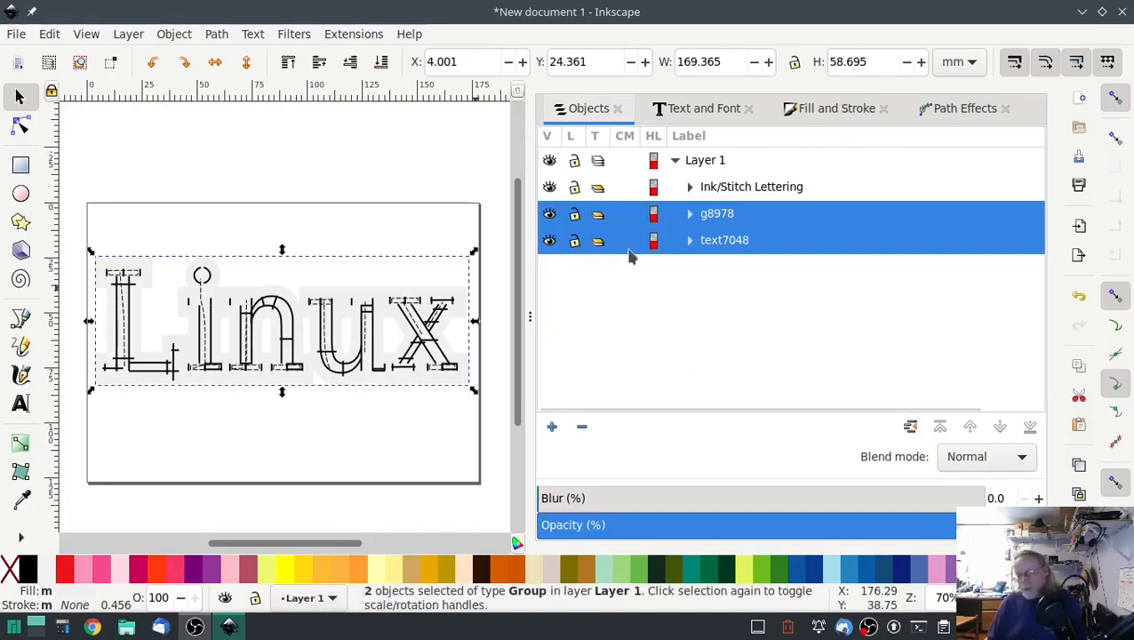